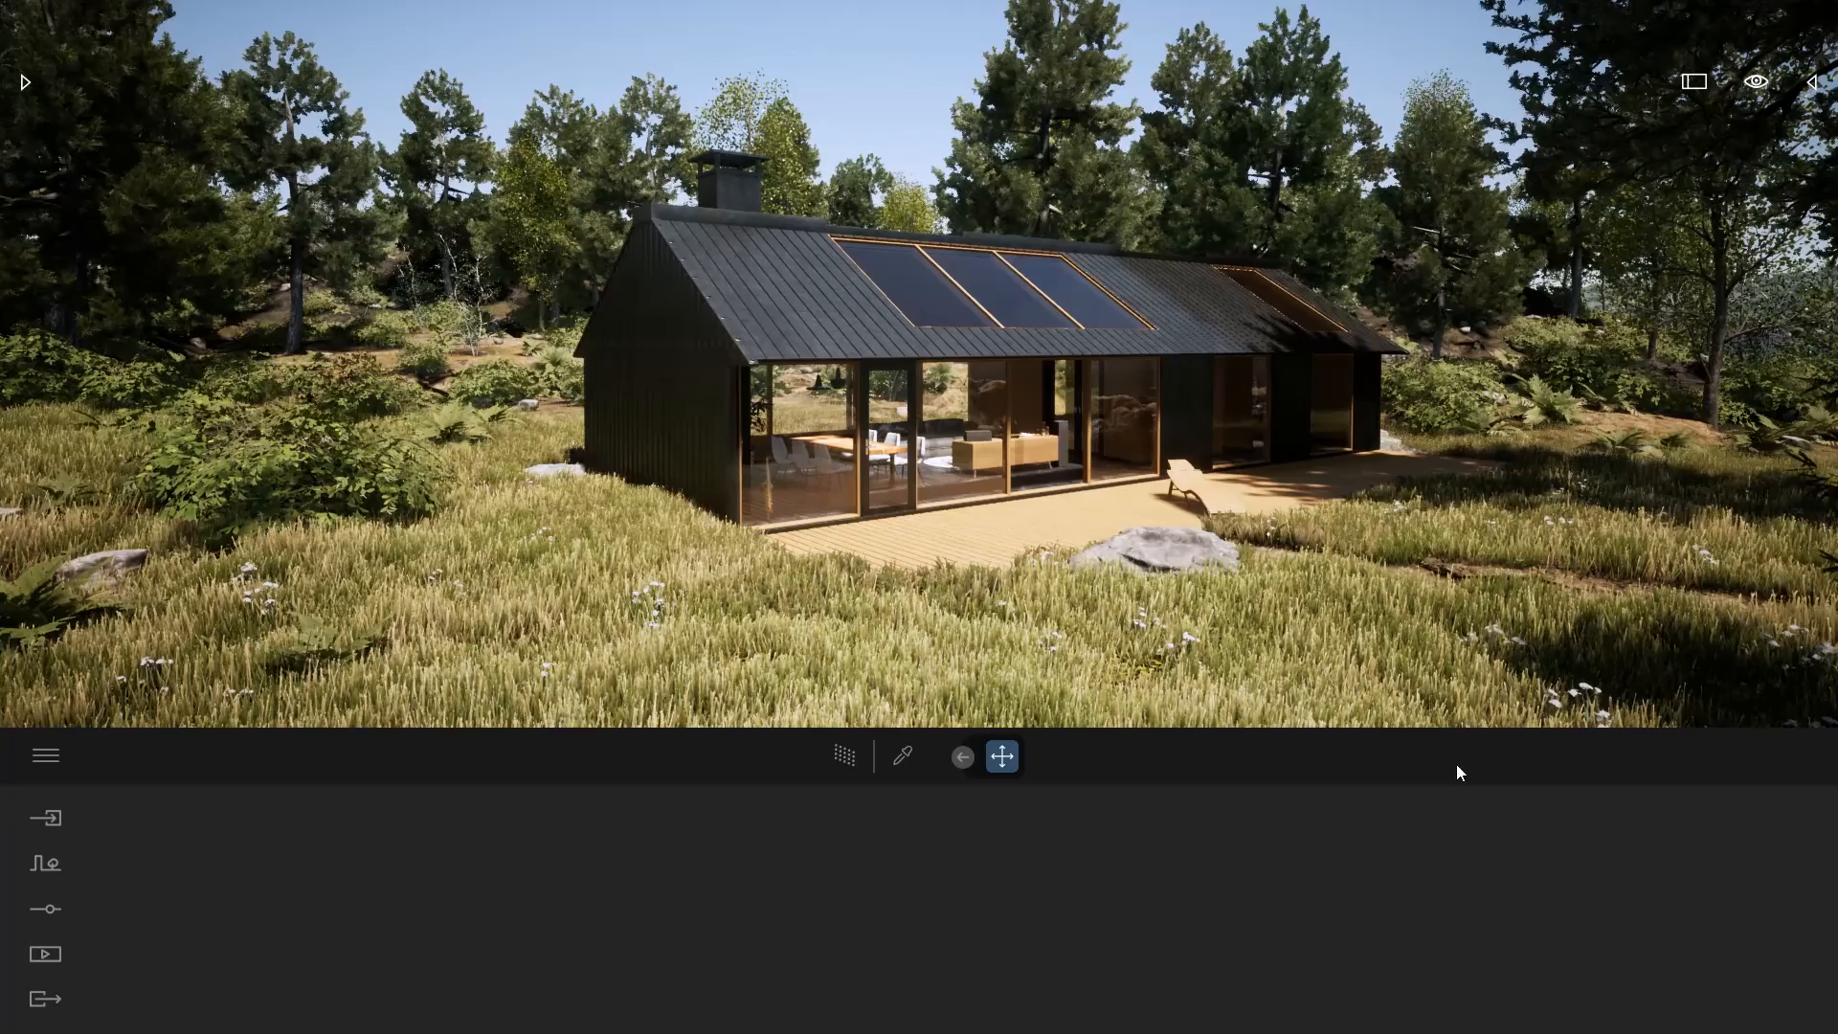
# Bring up the view settings to choose the Top orthographic camera with path tracing
pyautogui.click(1755, 81)
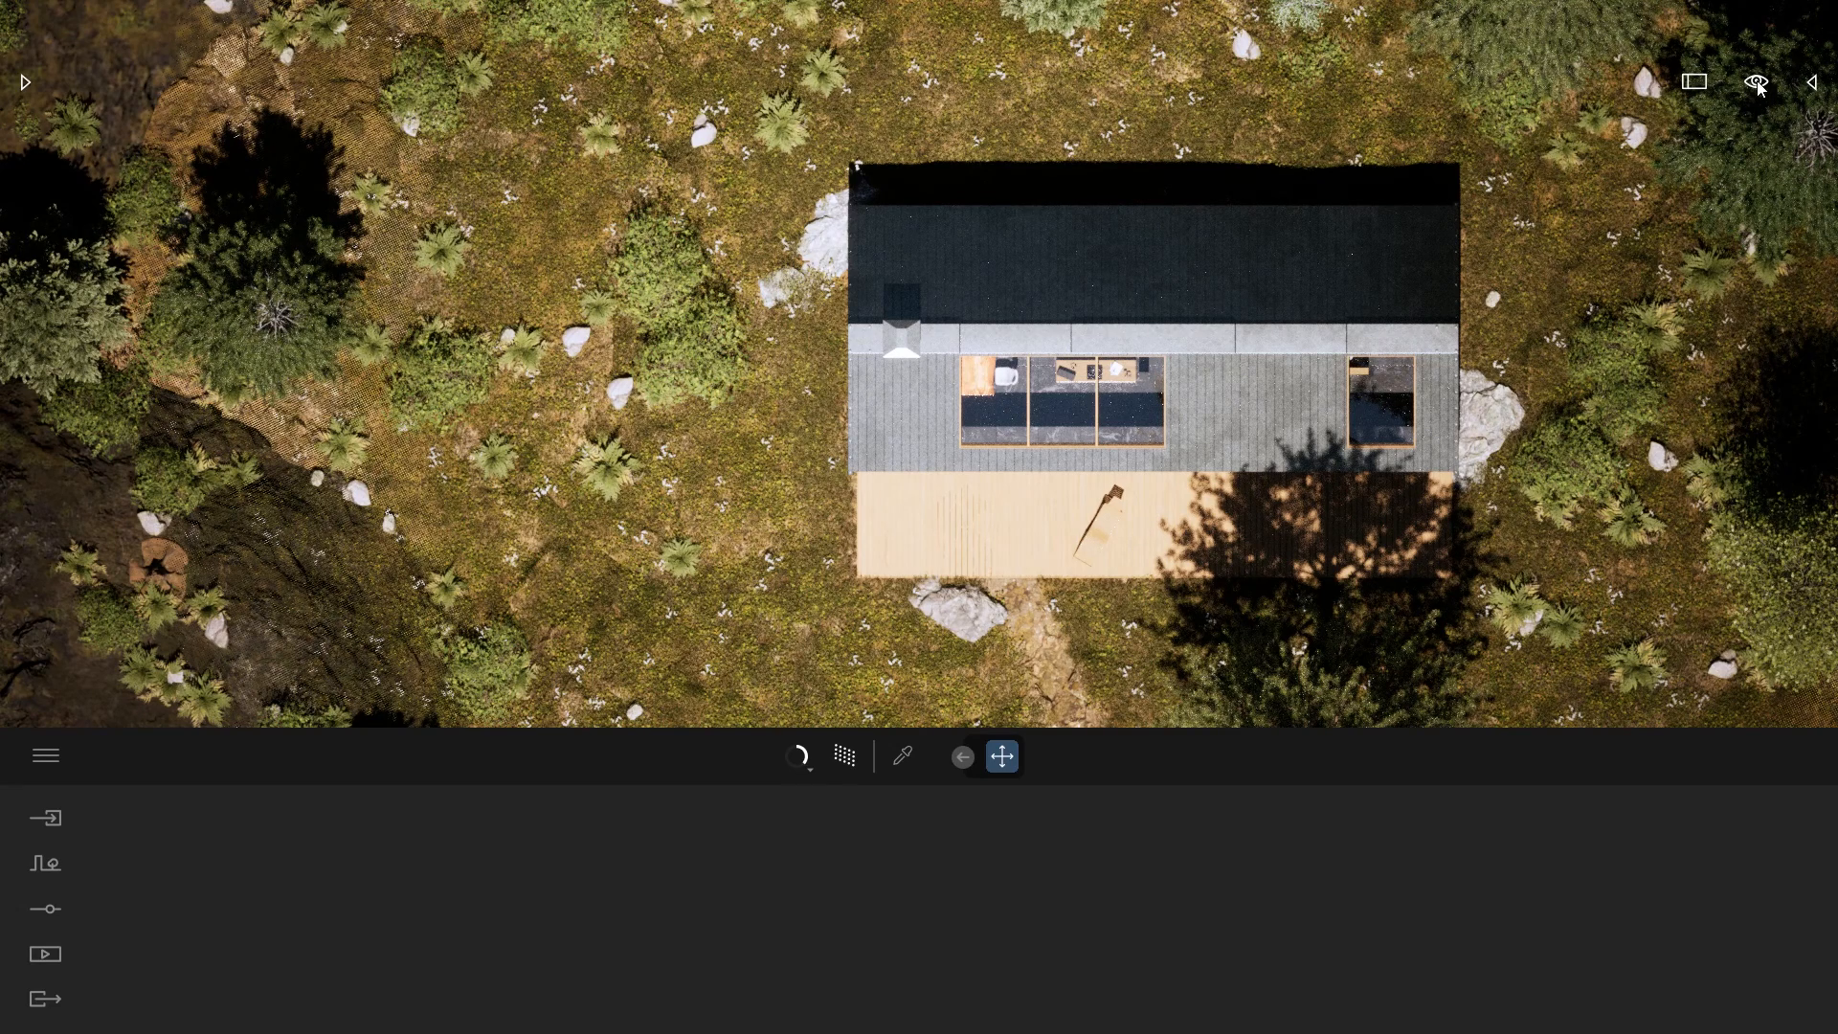
# Switch the camera to the Front orthographic view of the cabin
pyautogui.click(1756, 82)
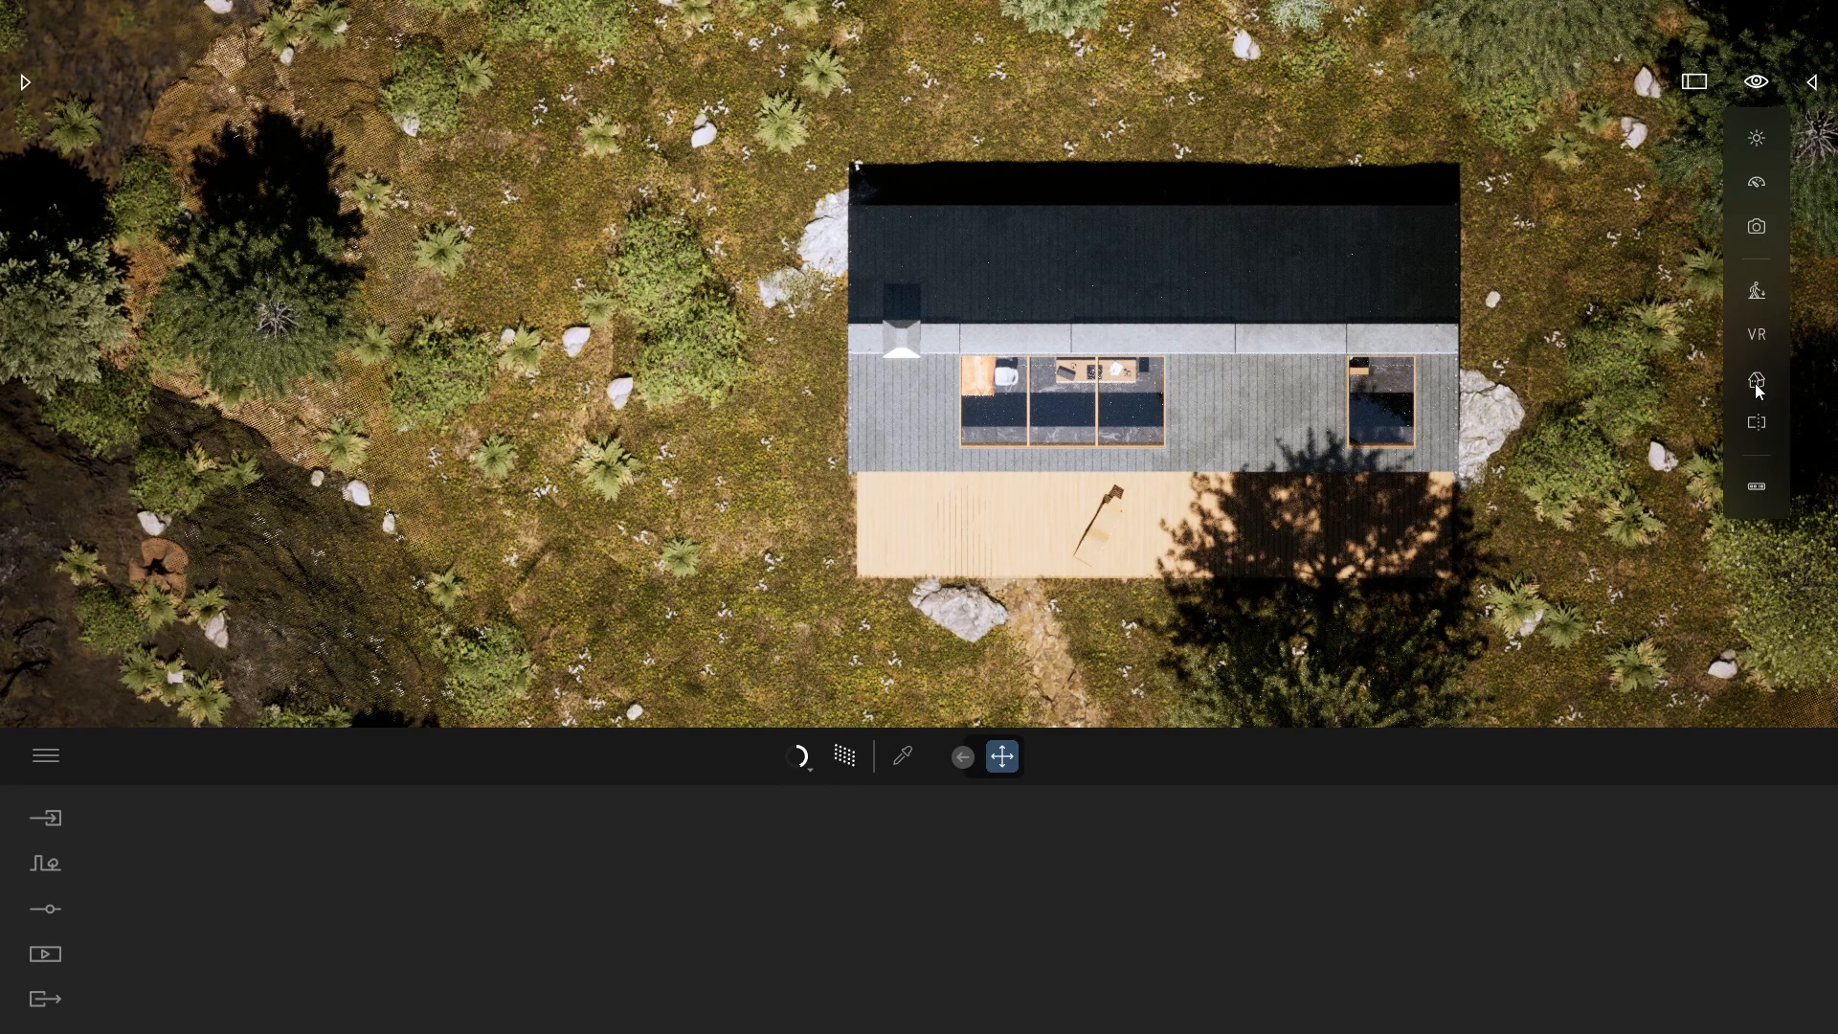
pyautogui.click(1756, 379)
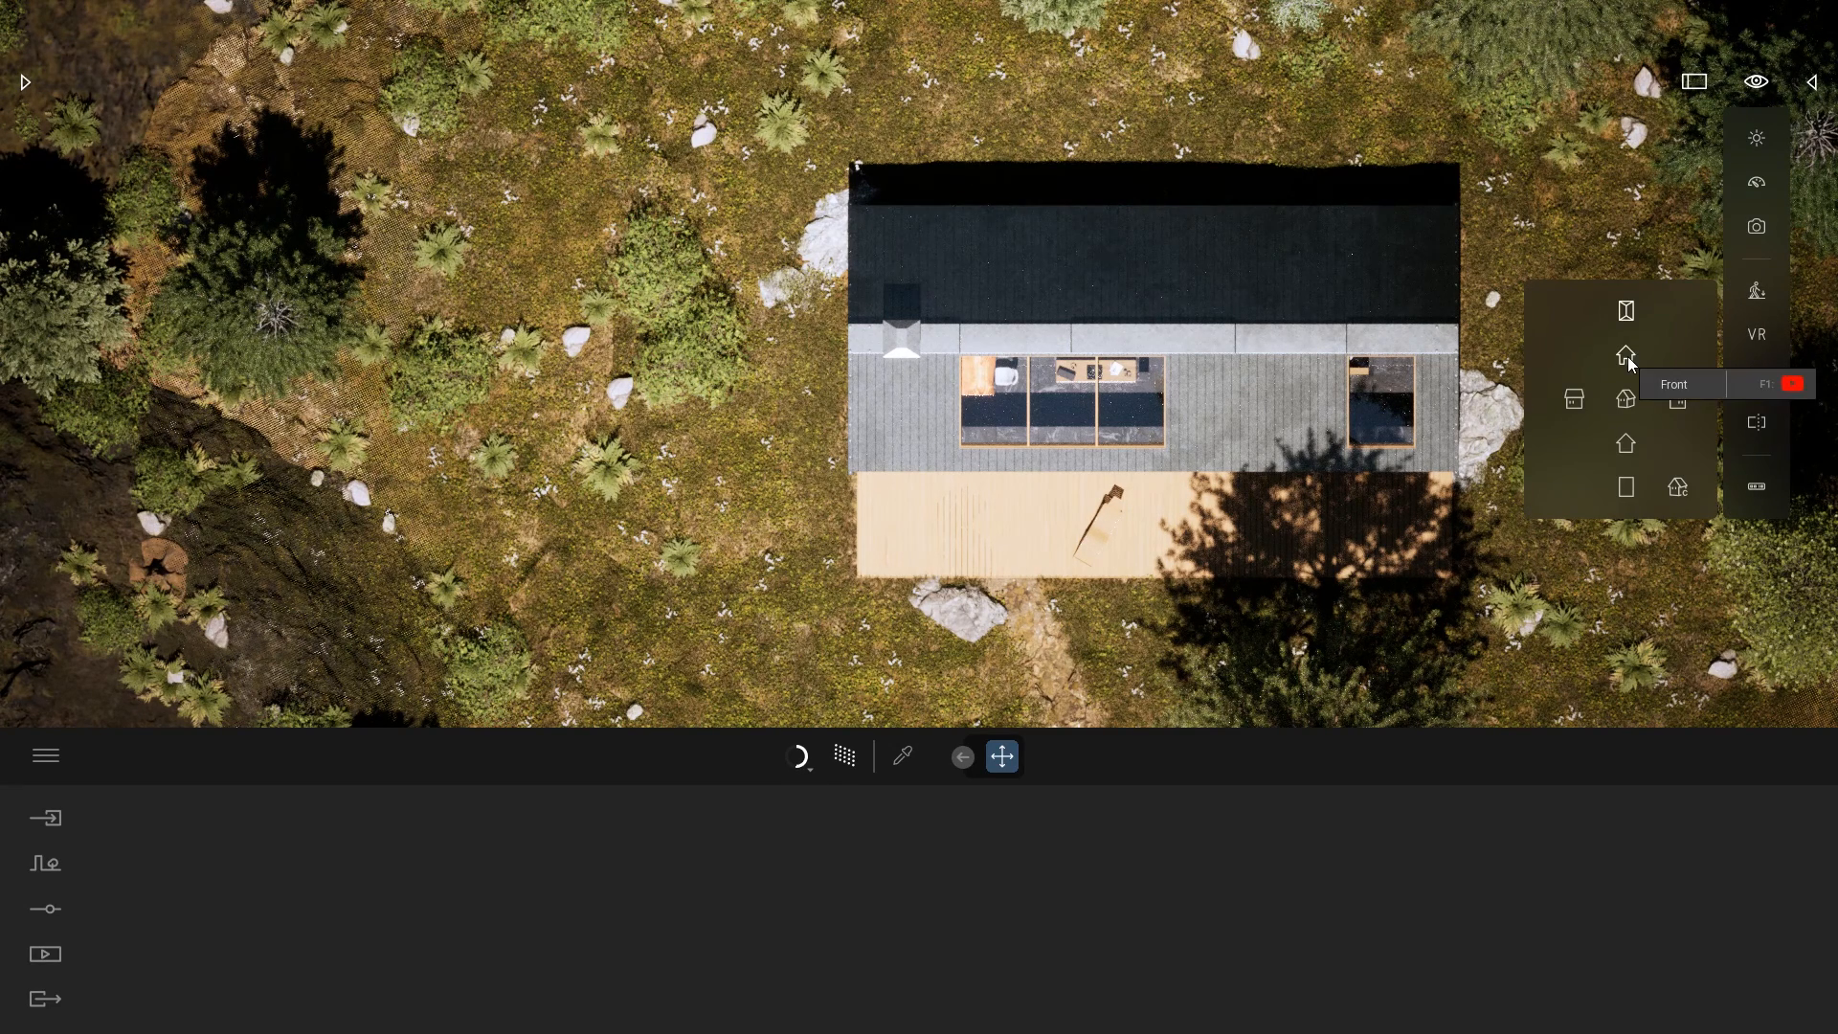
pyautogui.click(1674, 382)
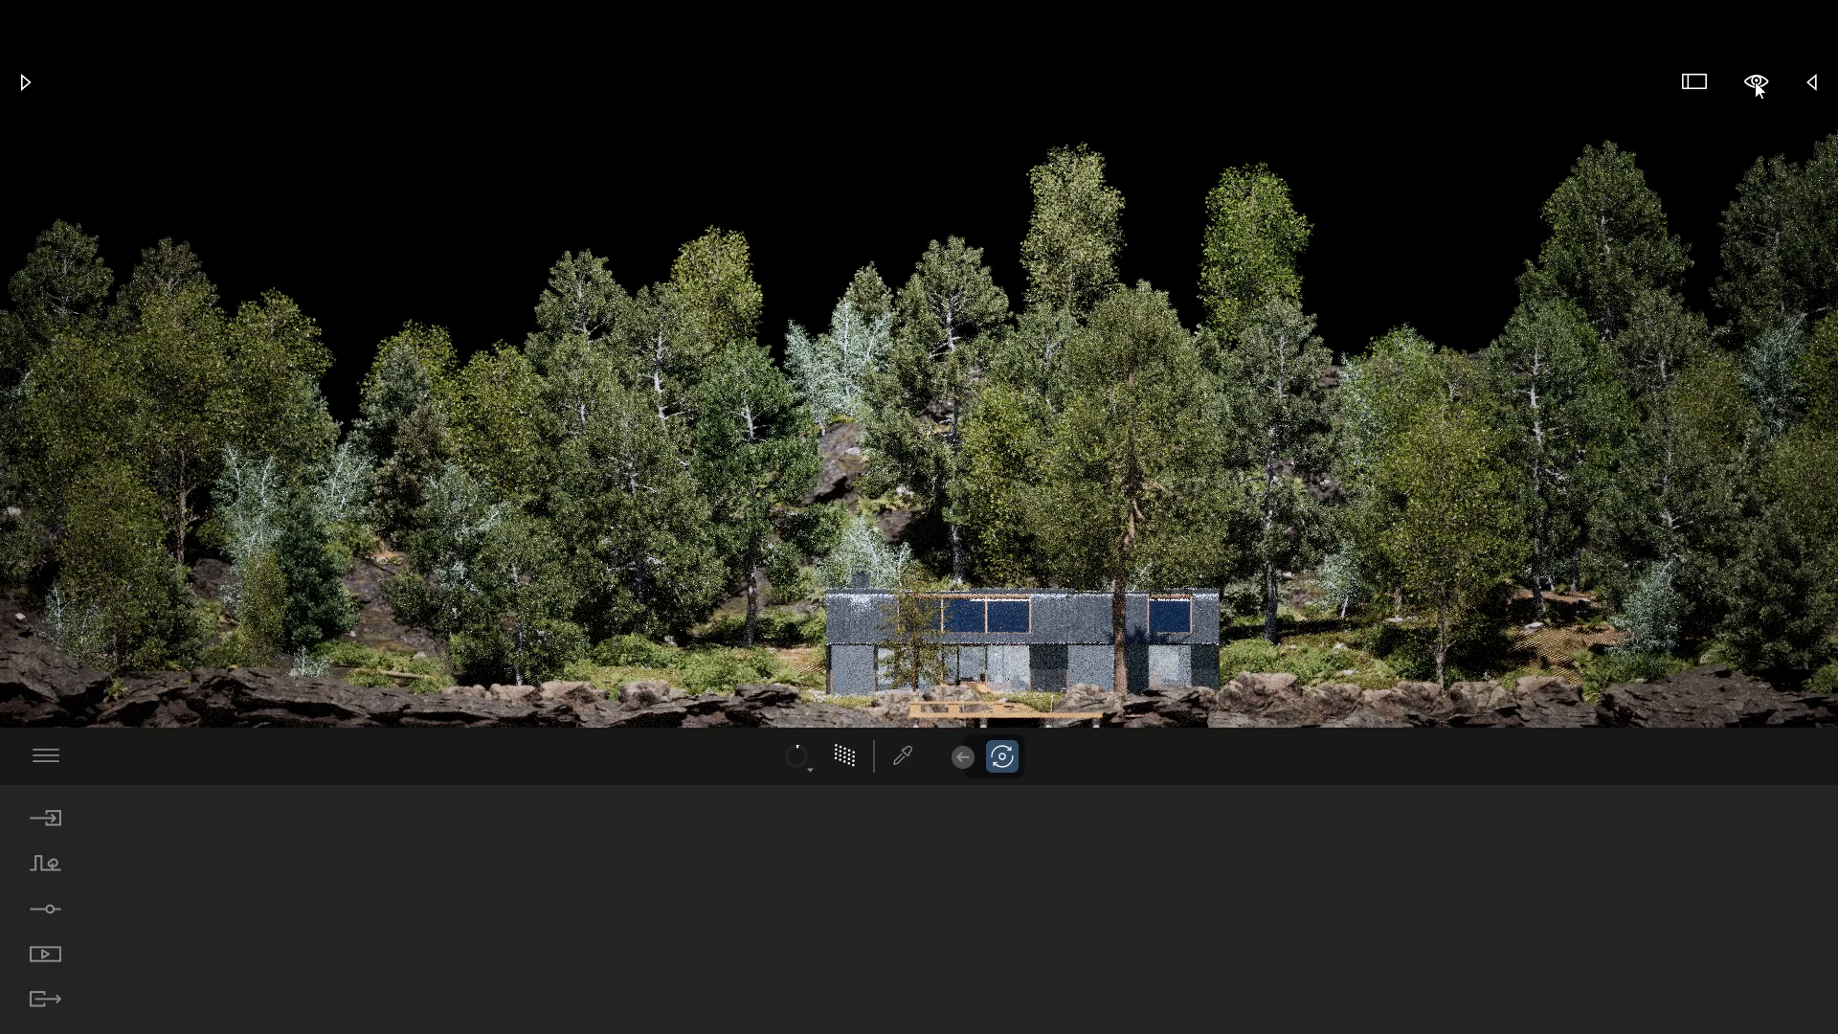
# Return the camera to the Perspective view of the whole island
pyautogui.click(1756, 82)
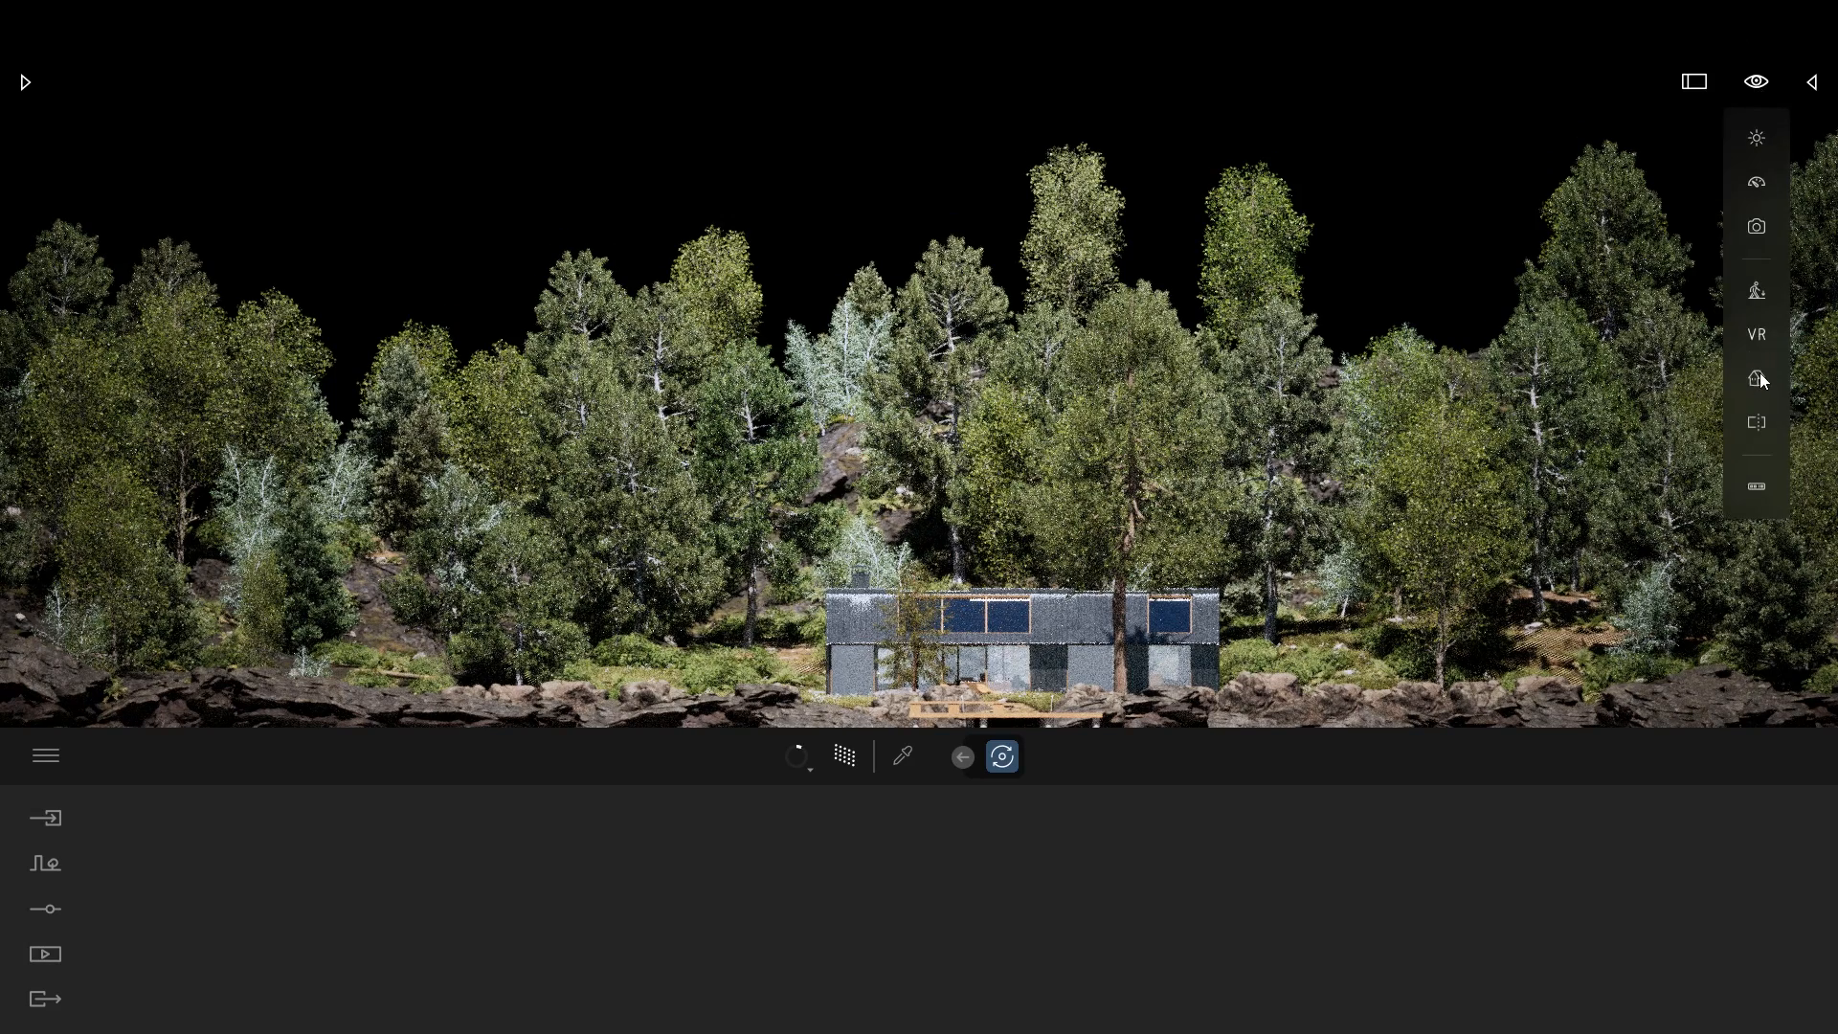
pyautogui.click(1755, 379)
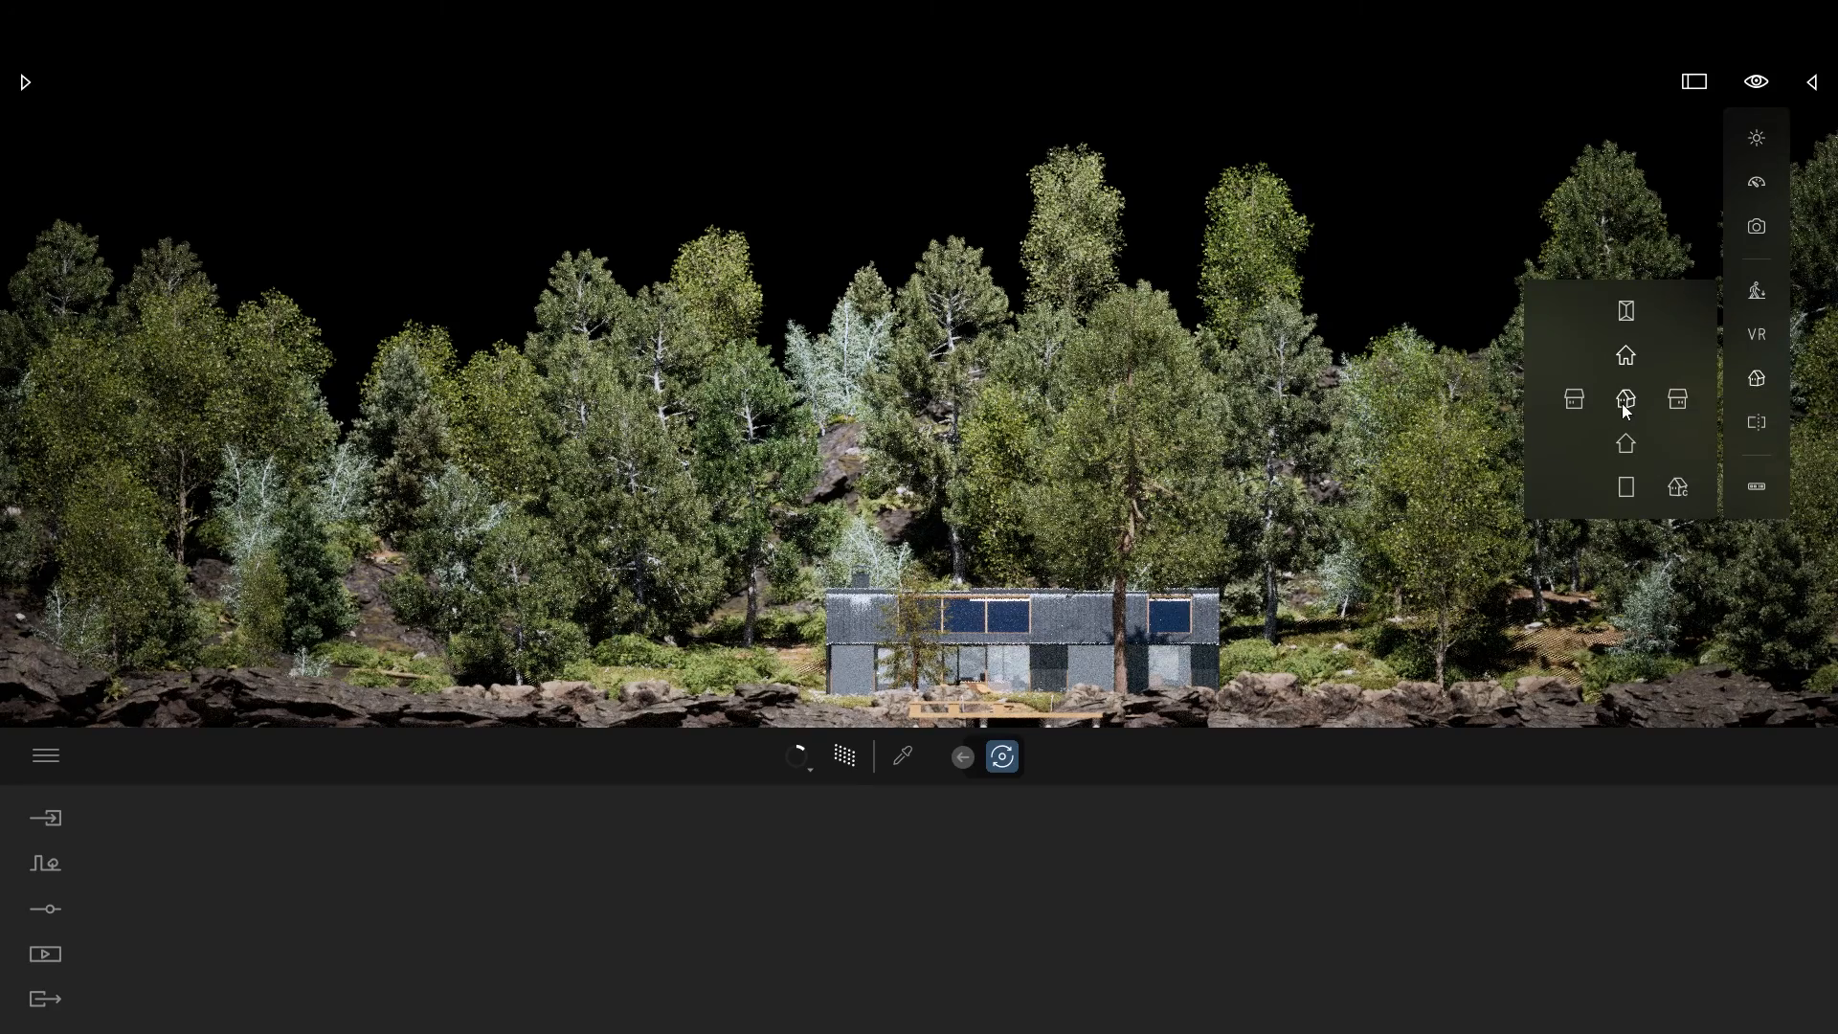
pyautogui.click(1626, 400)
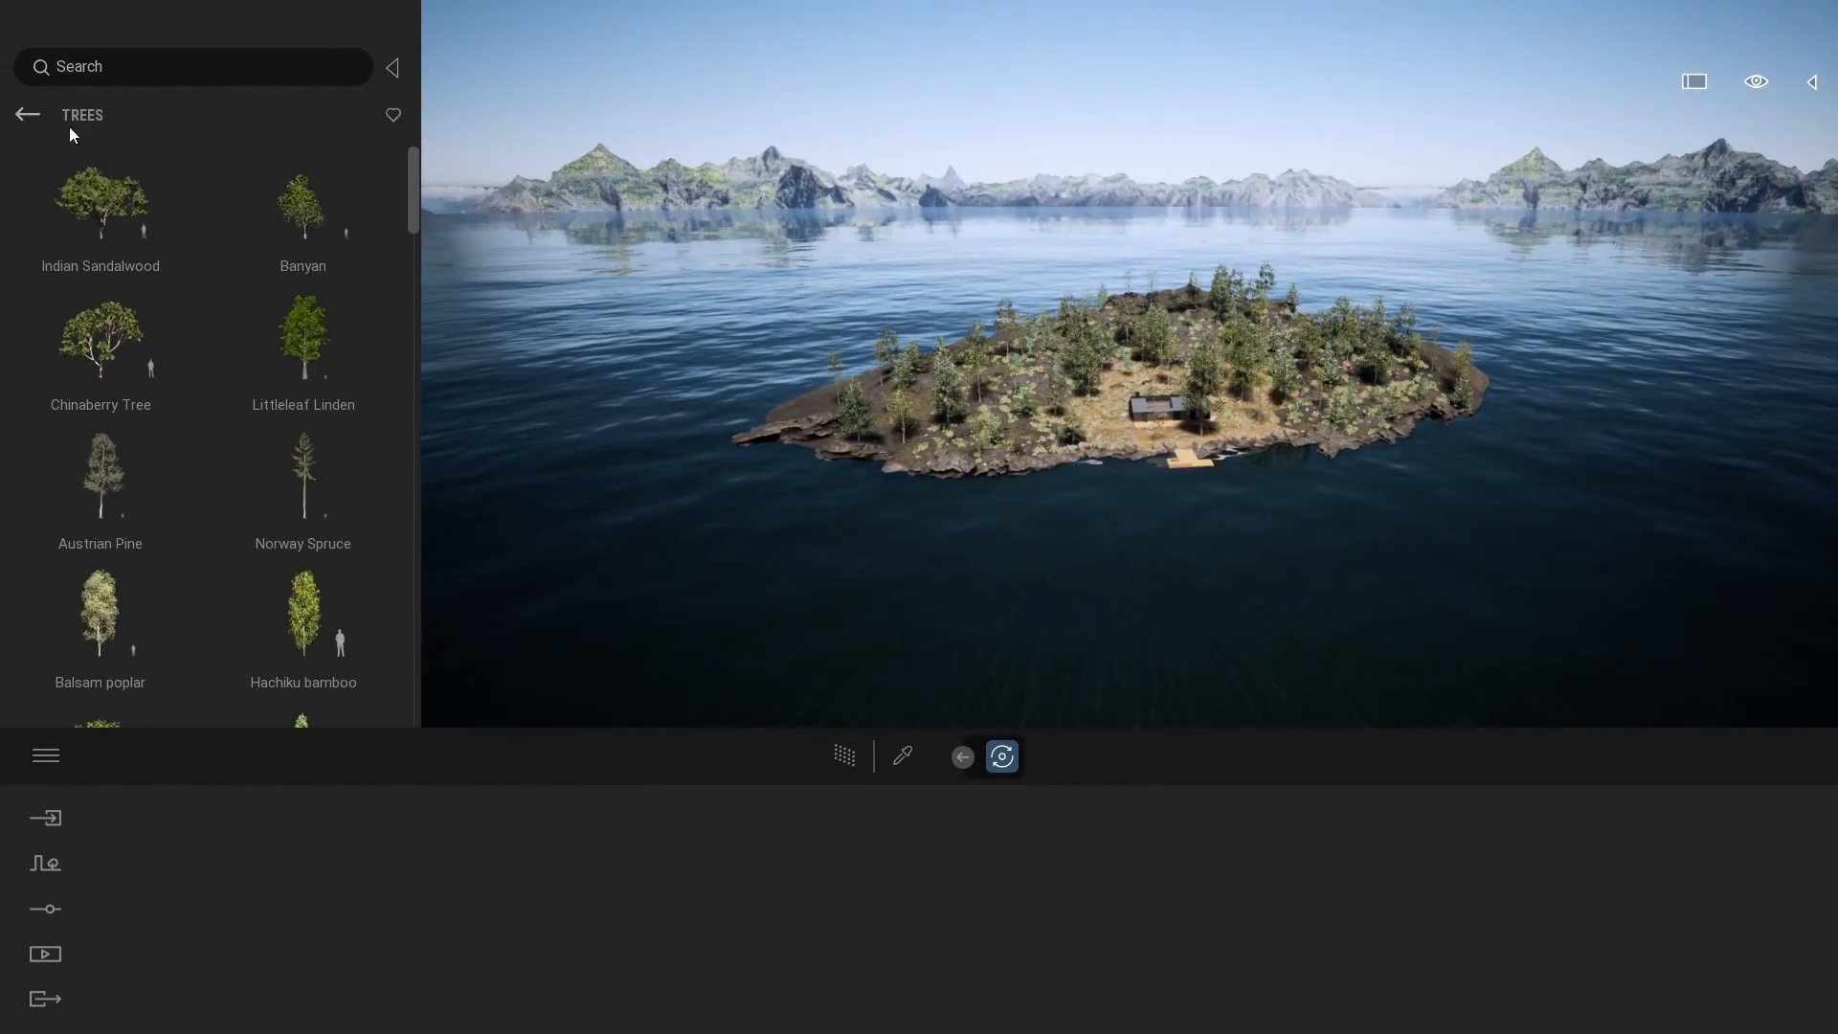
# Browse the library back to Objects > Primitives to place a Box in the lake
pyautogui.click(27, 115)
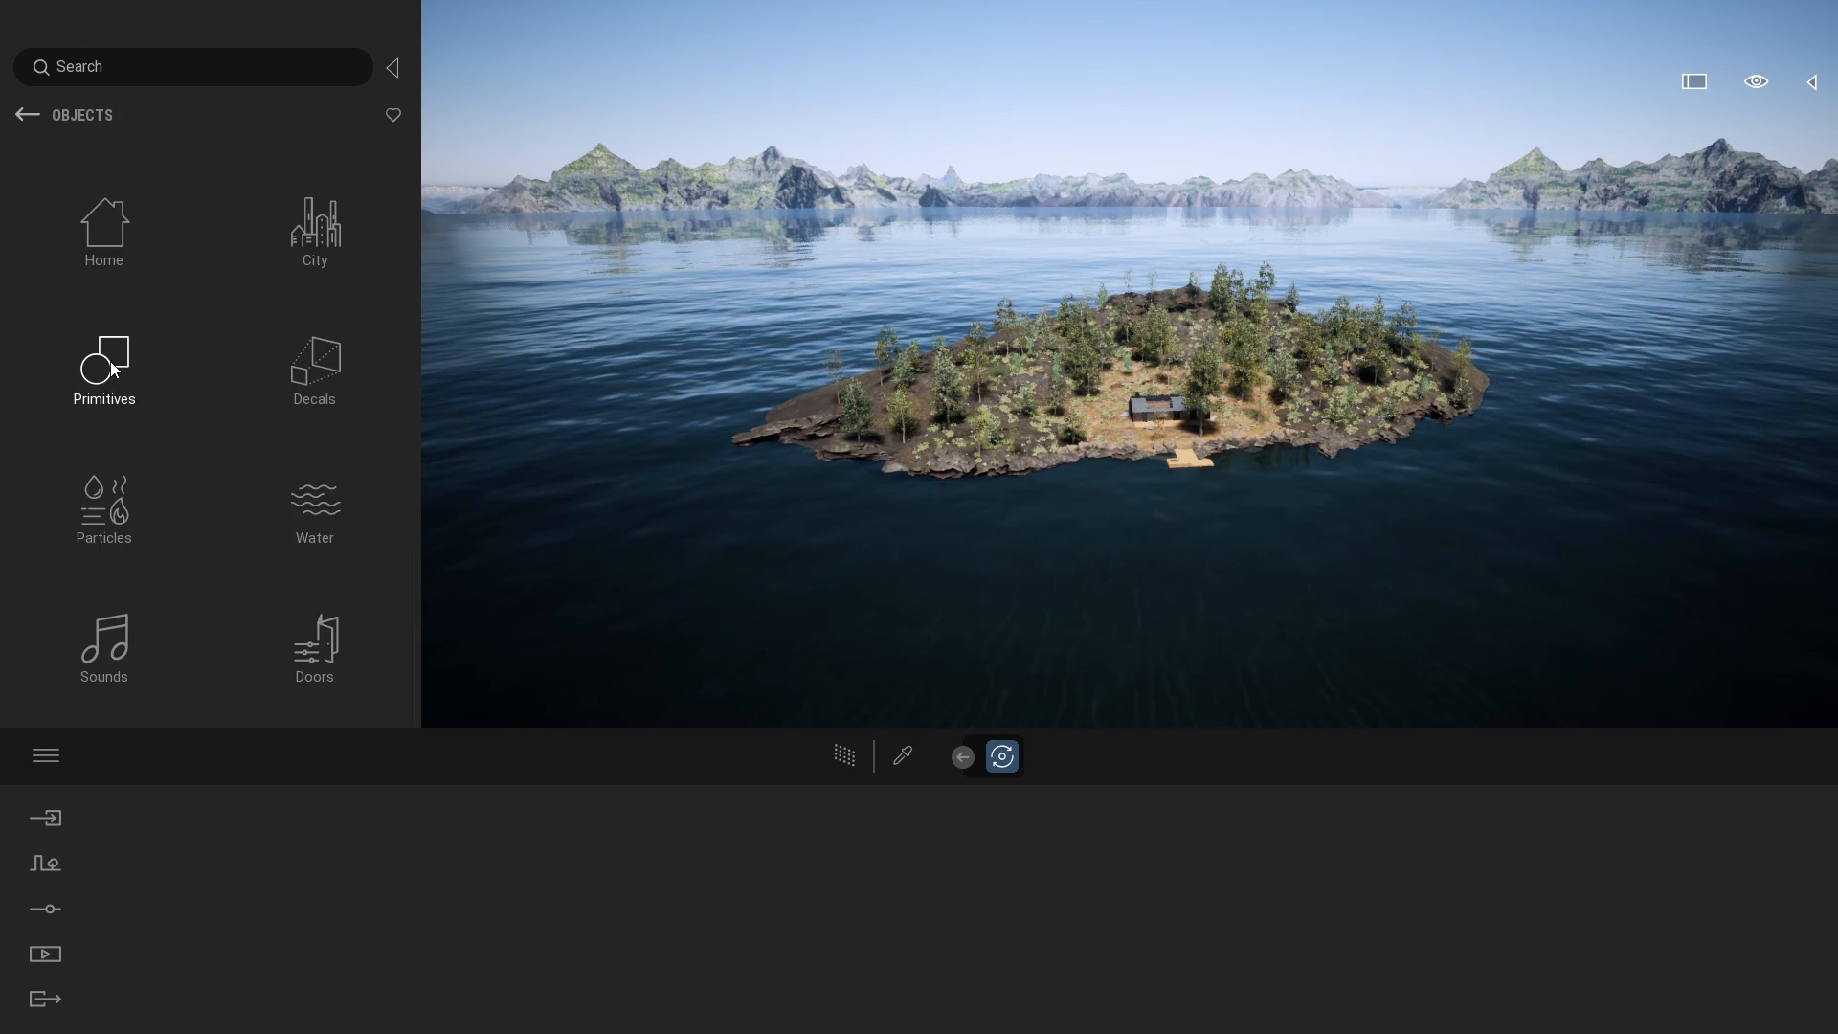
pyautogui.click(103, 364)
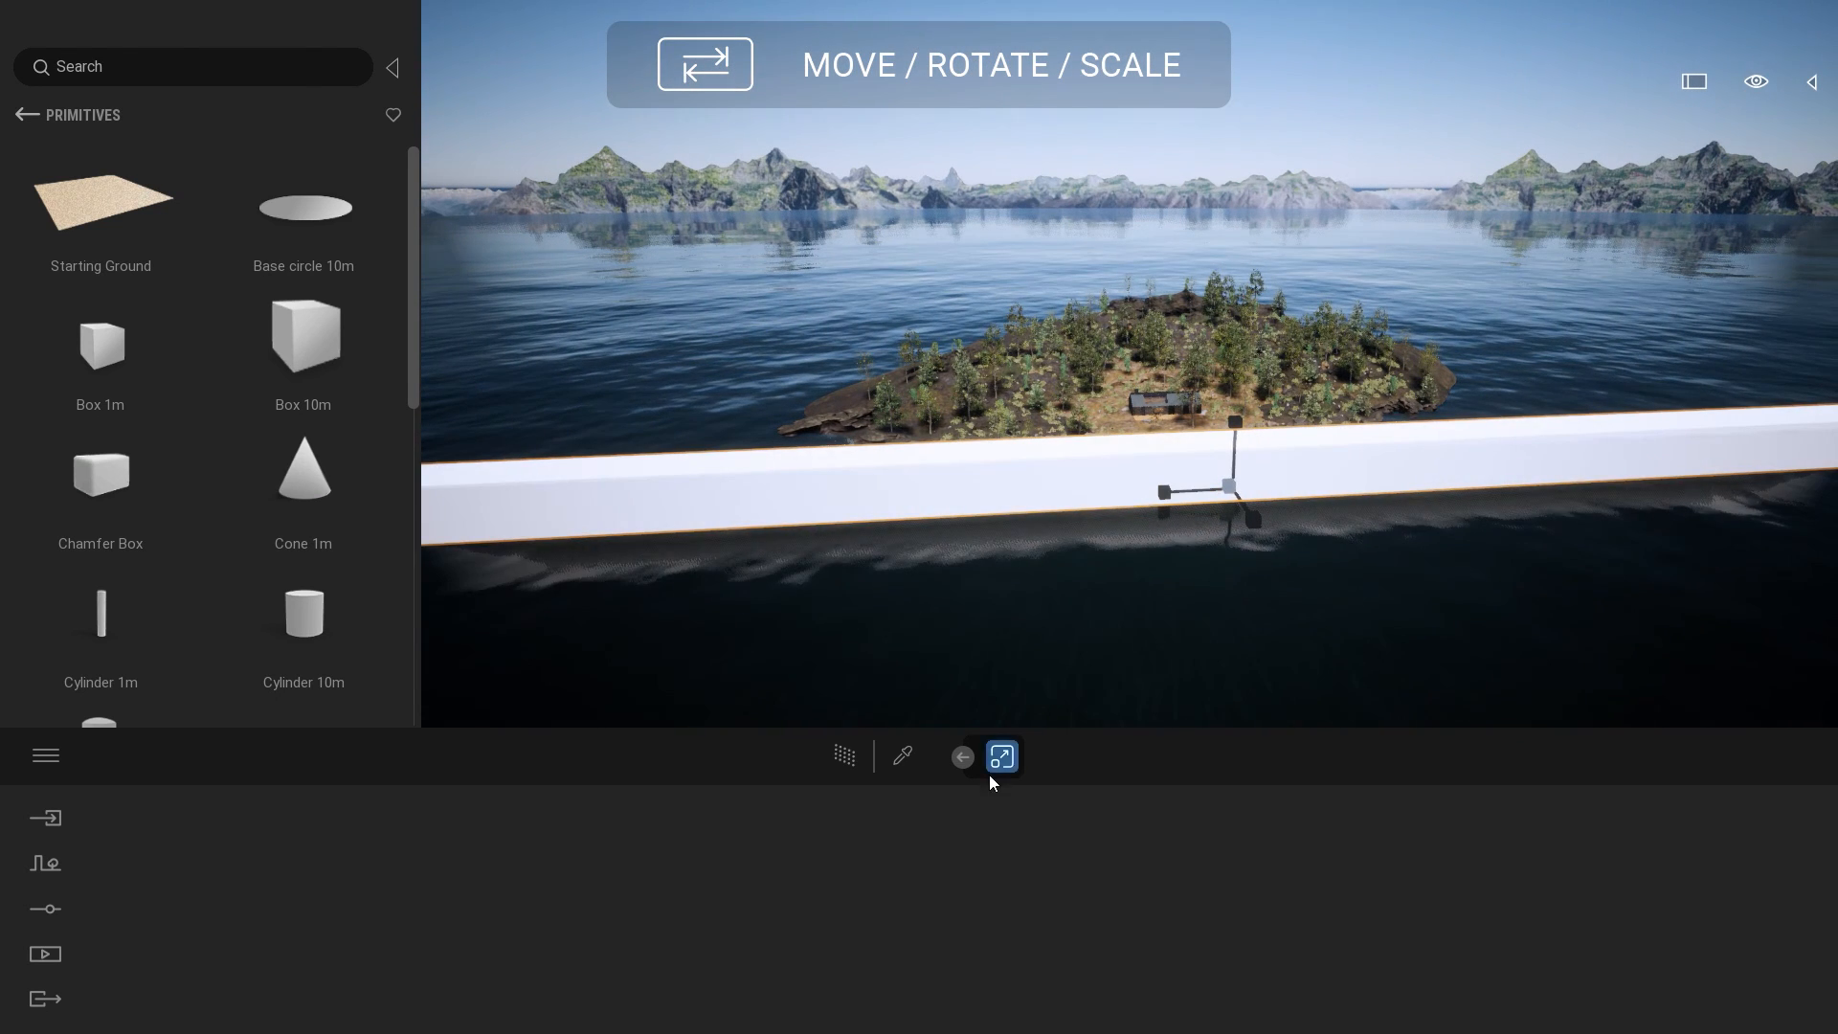
# Scale the box to height 9.75 and rotate it to stand as a wall behind the island
pyautogui.click(1001, 756)
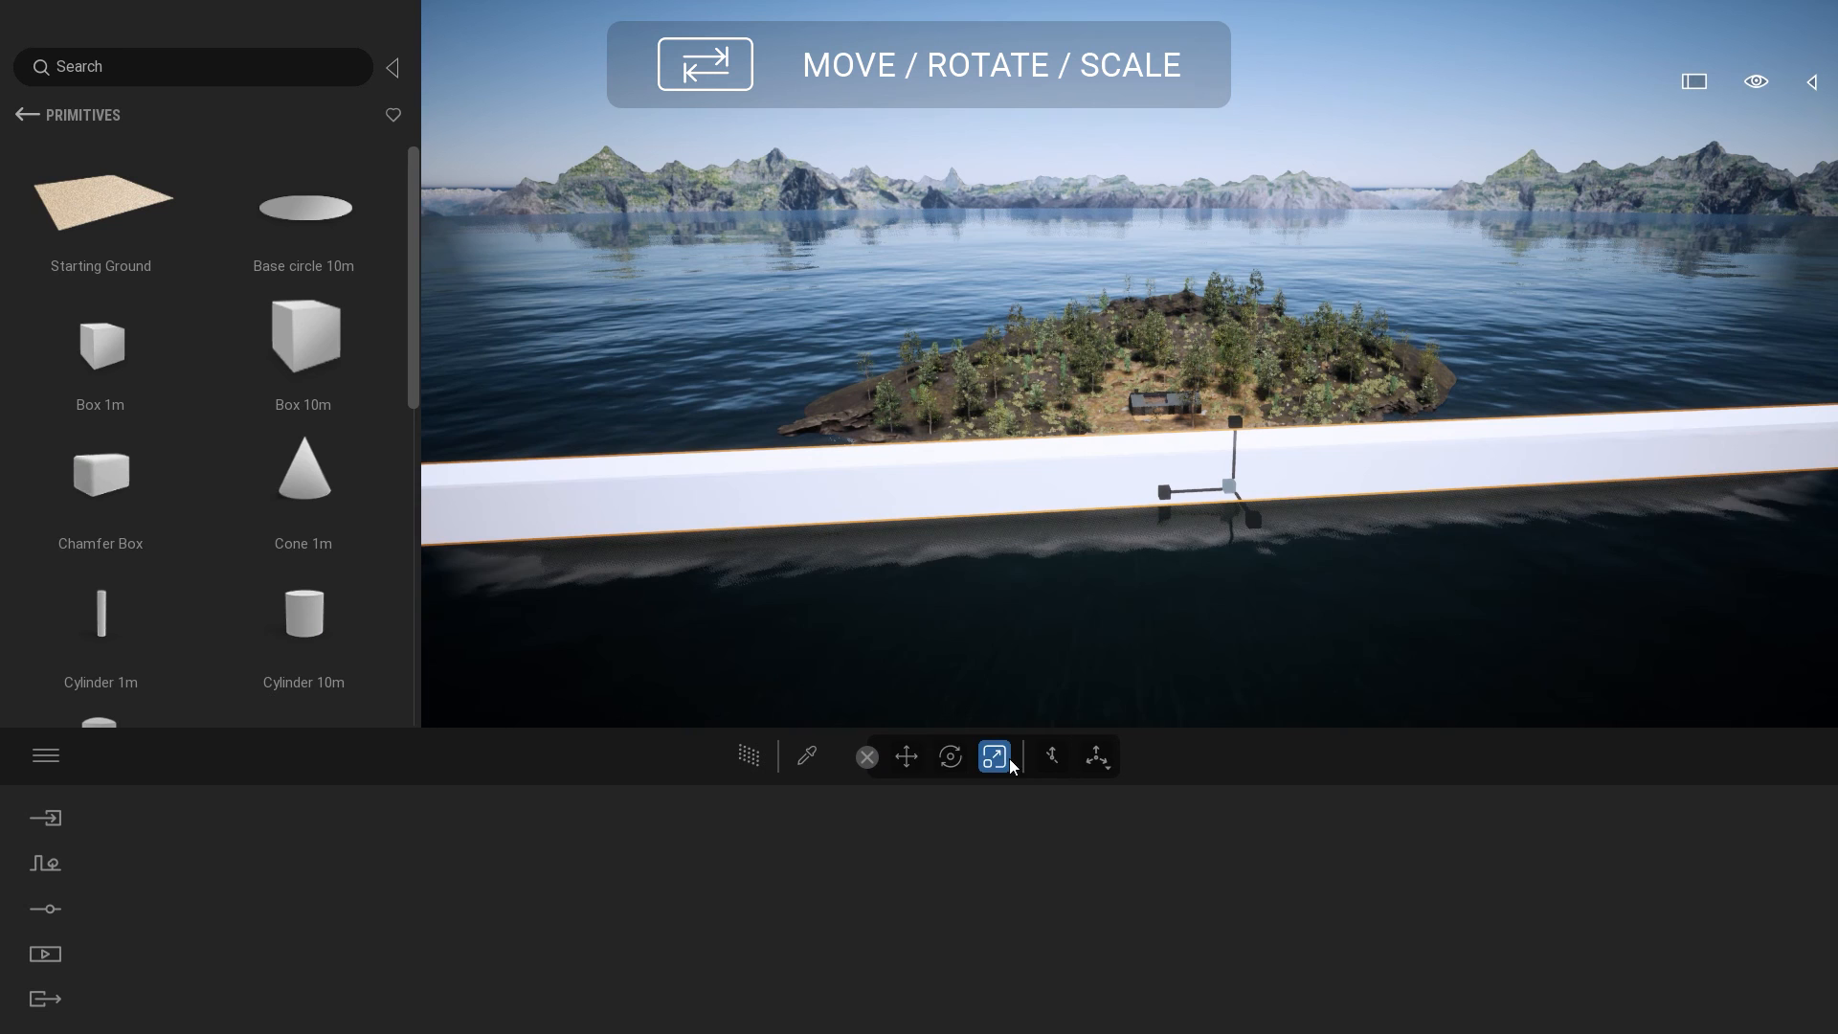
pyautogui.moveTo(990, 756)
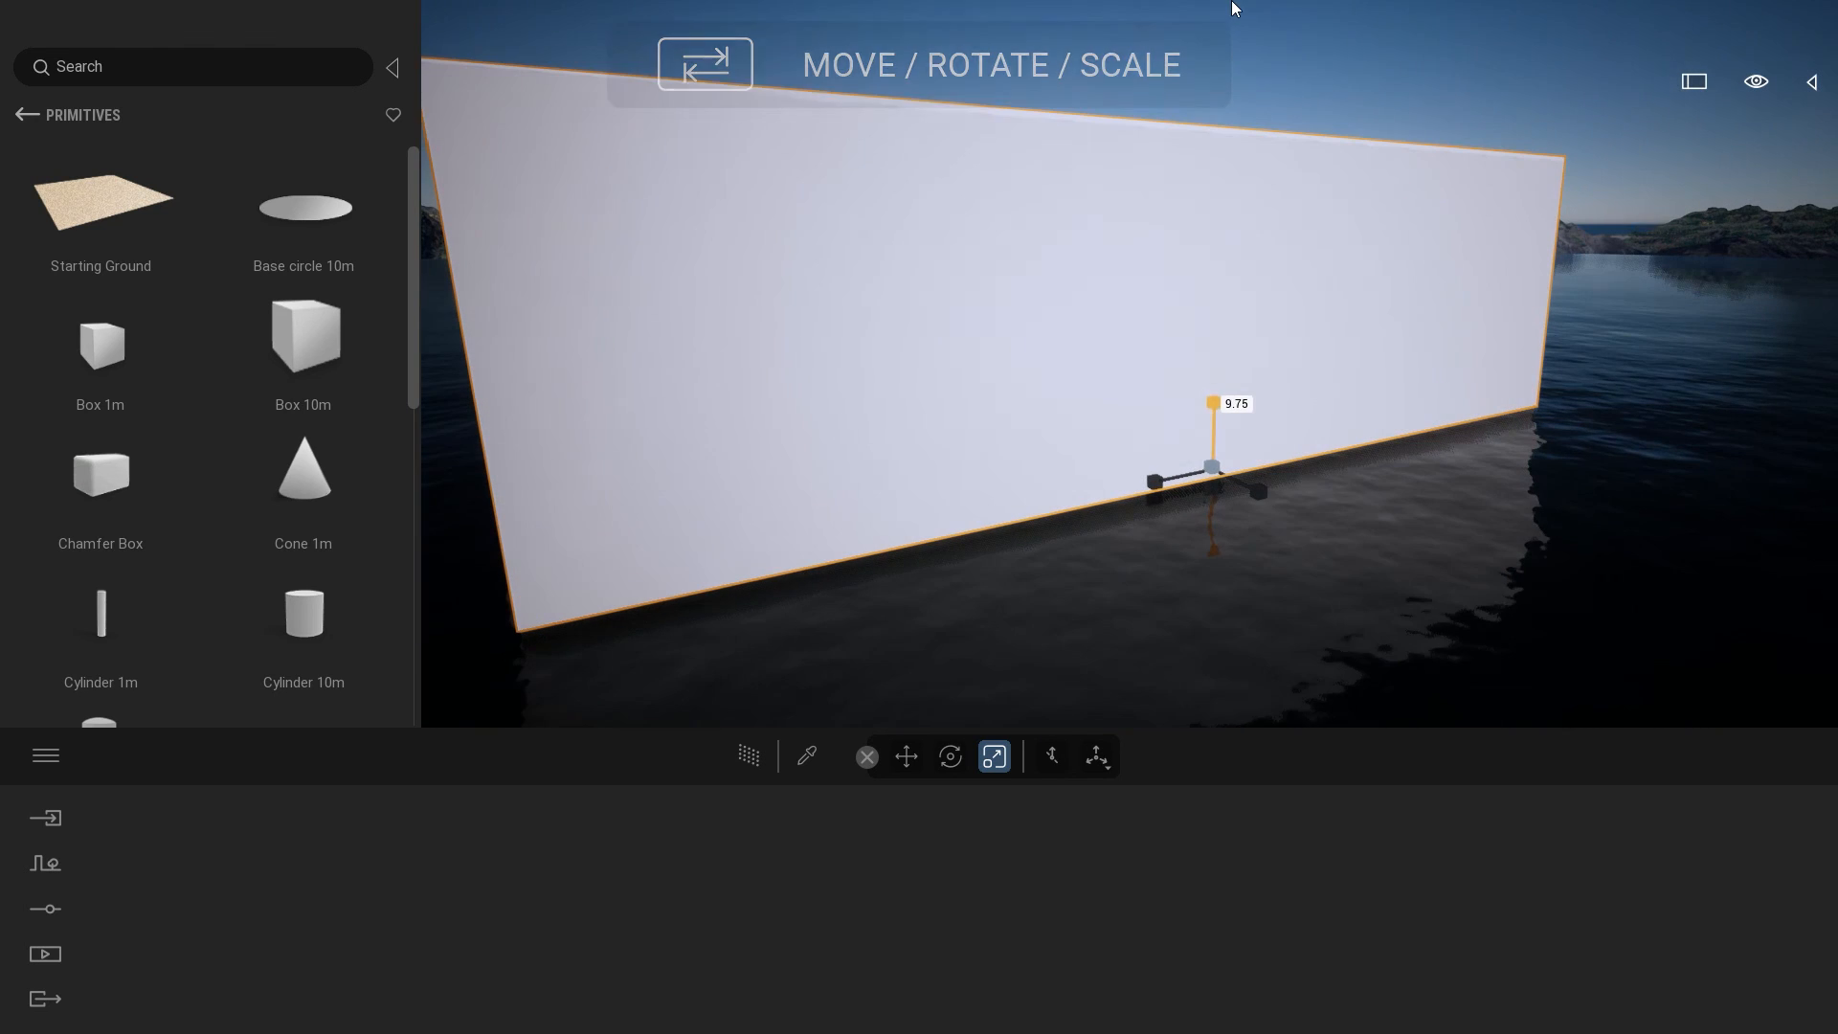
pyautogui.click(949, 756)
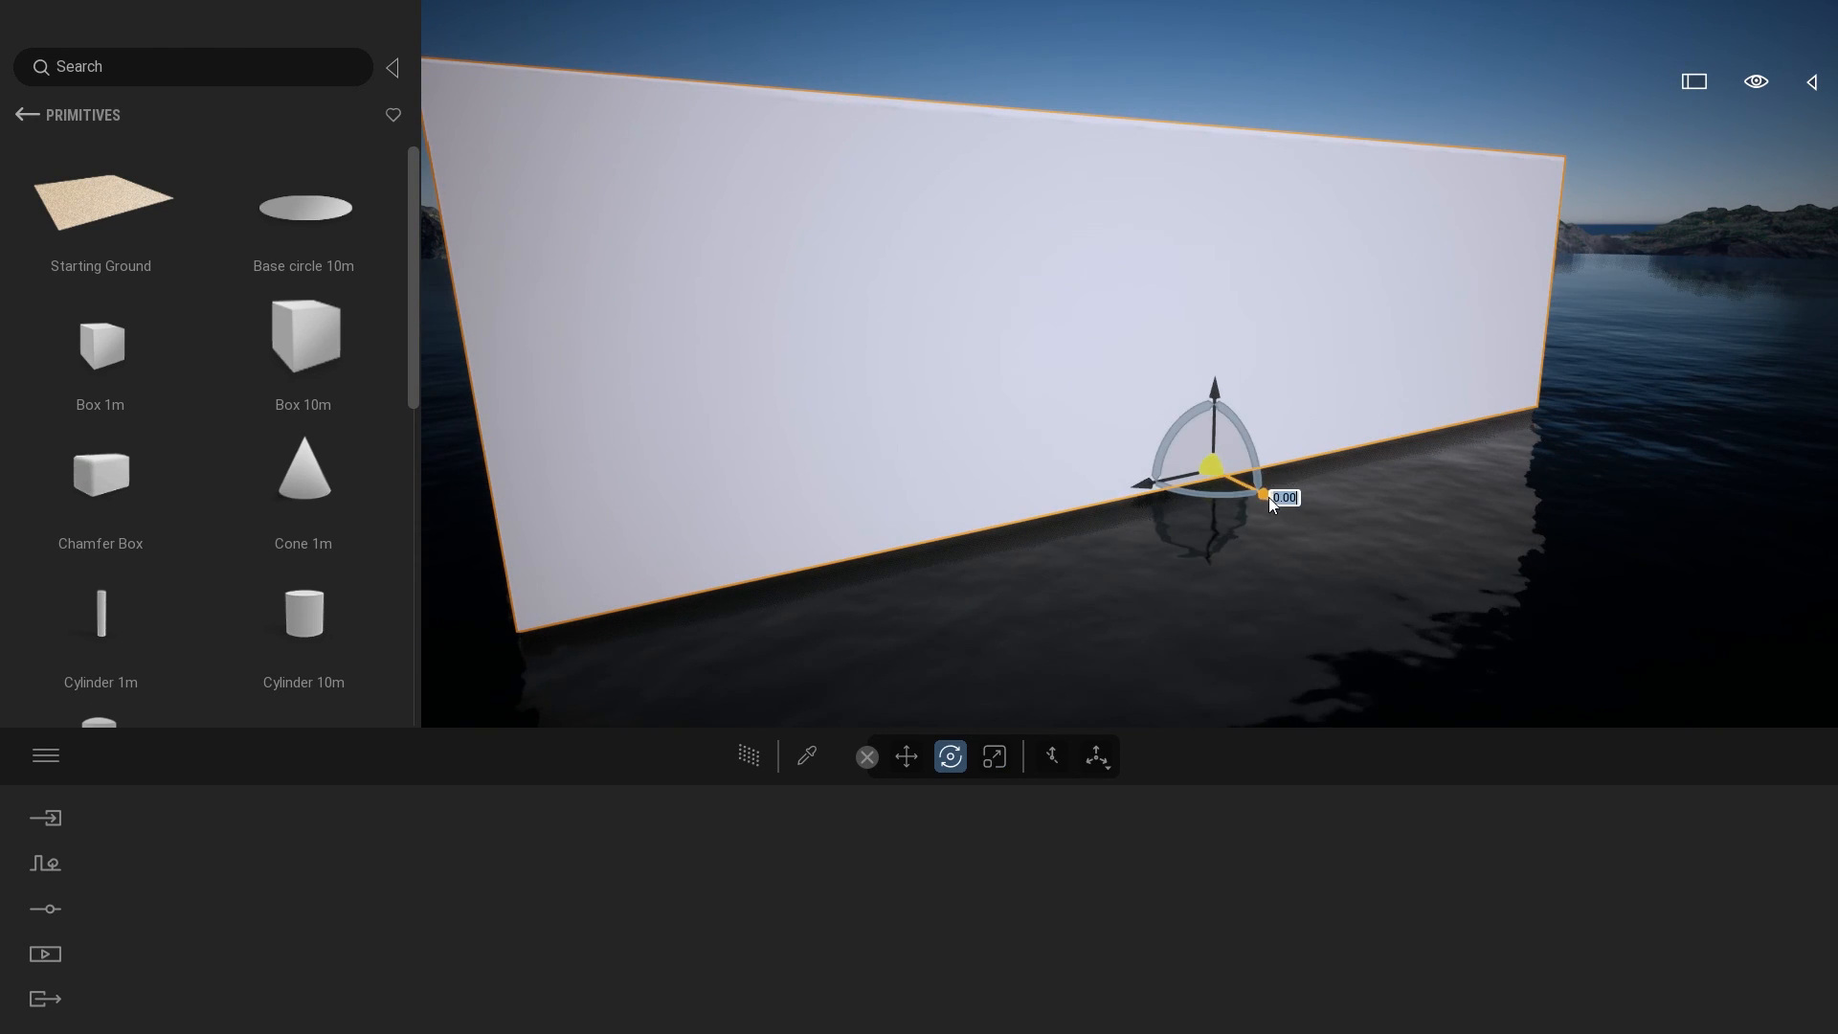
pyautogui.moveTo(1260, 496); pyautogui.dragTo(1020, 387)
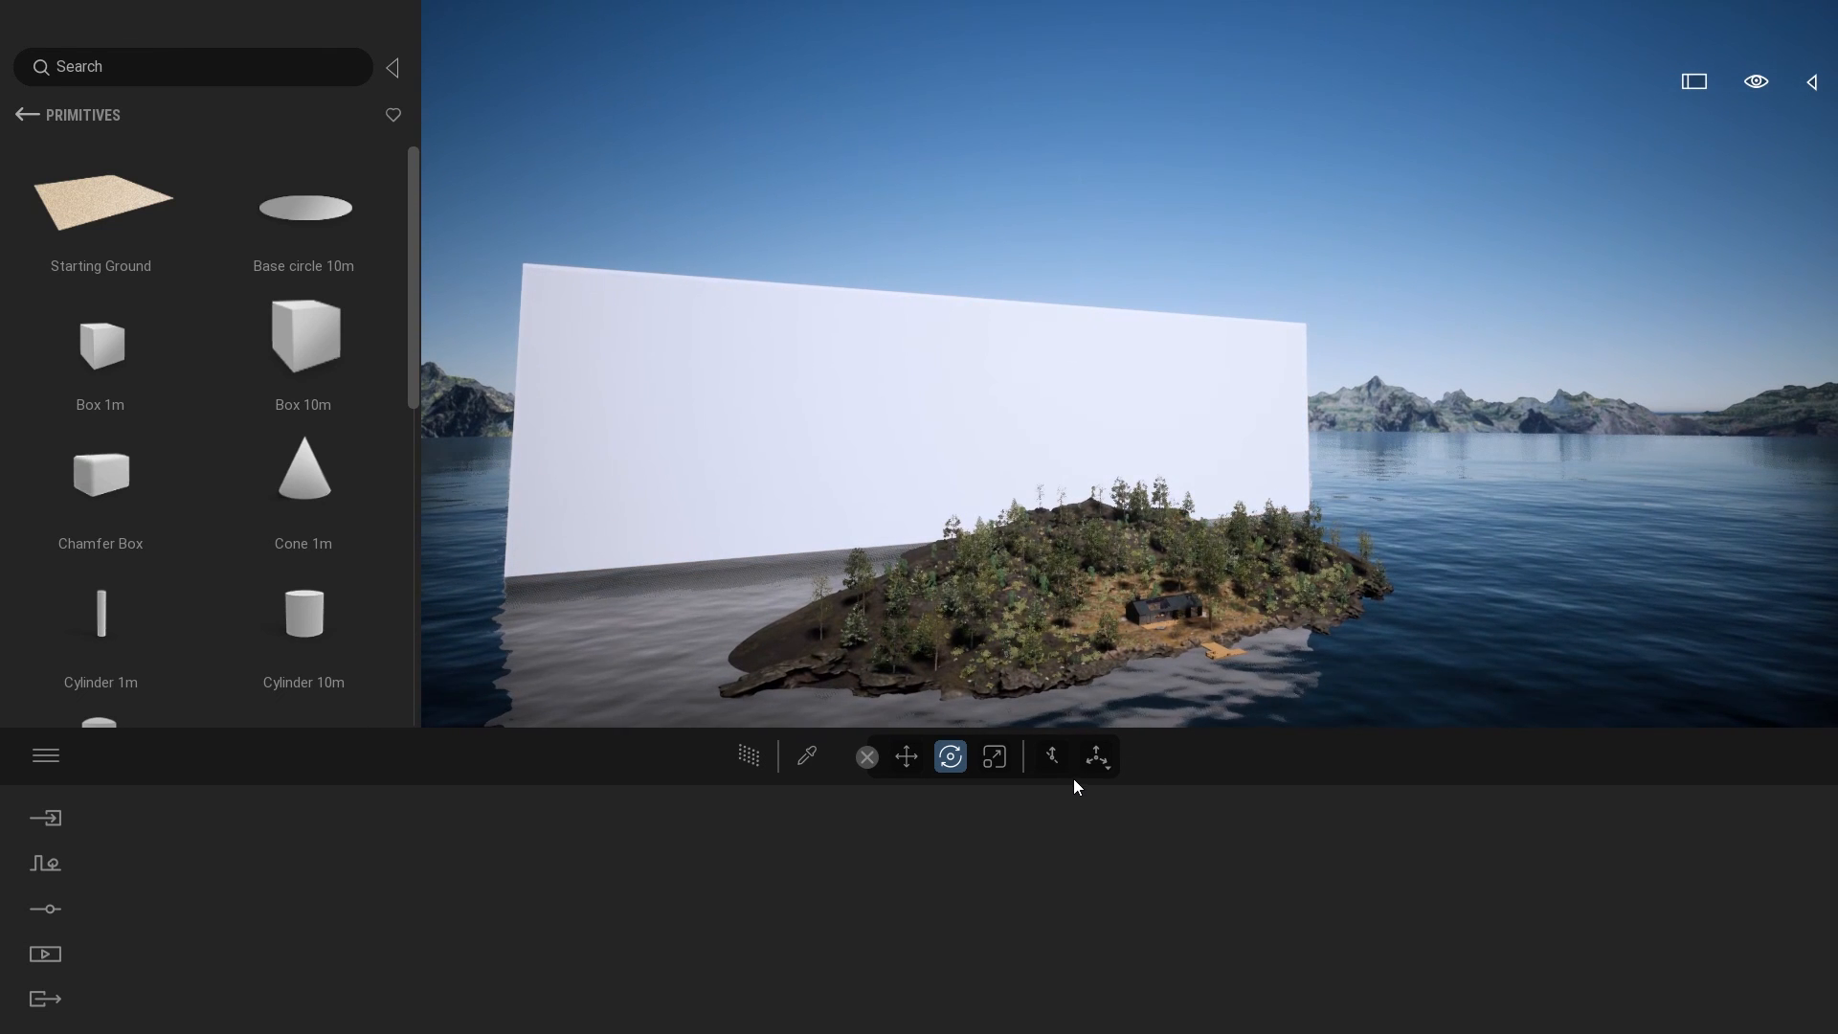
pyautogui.click(806, 772)
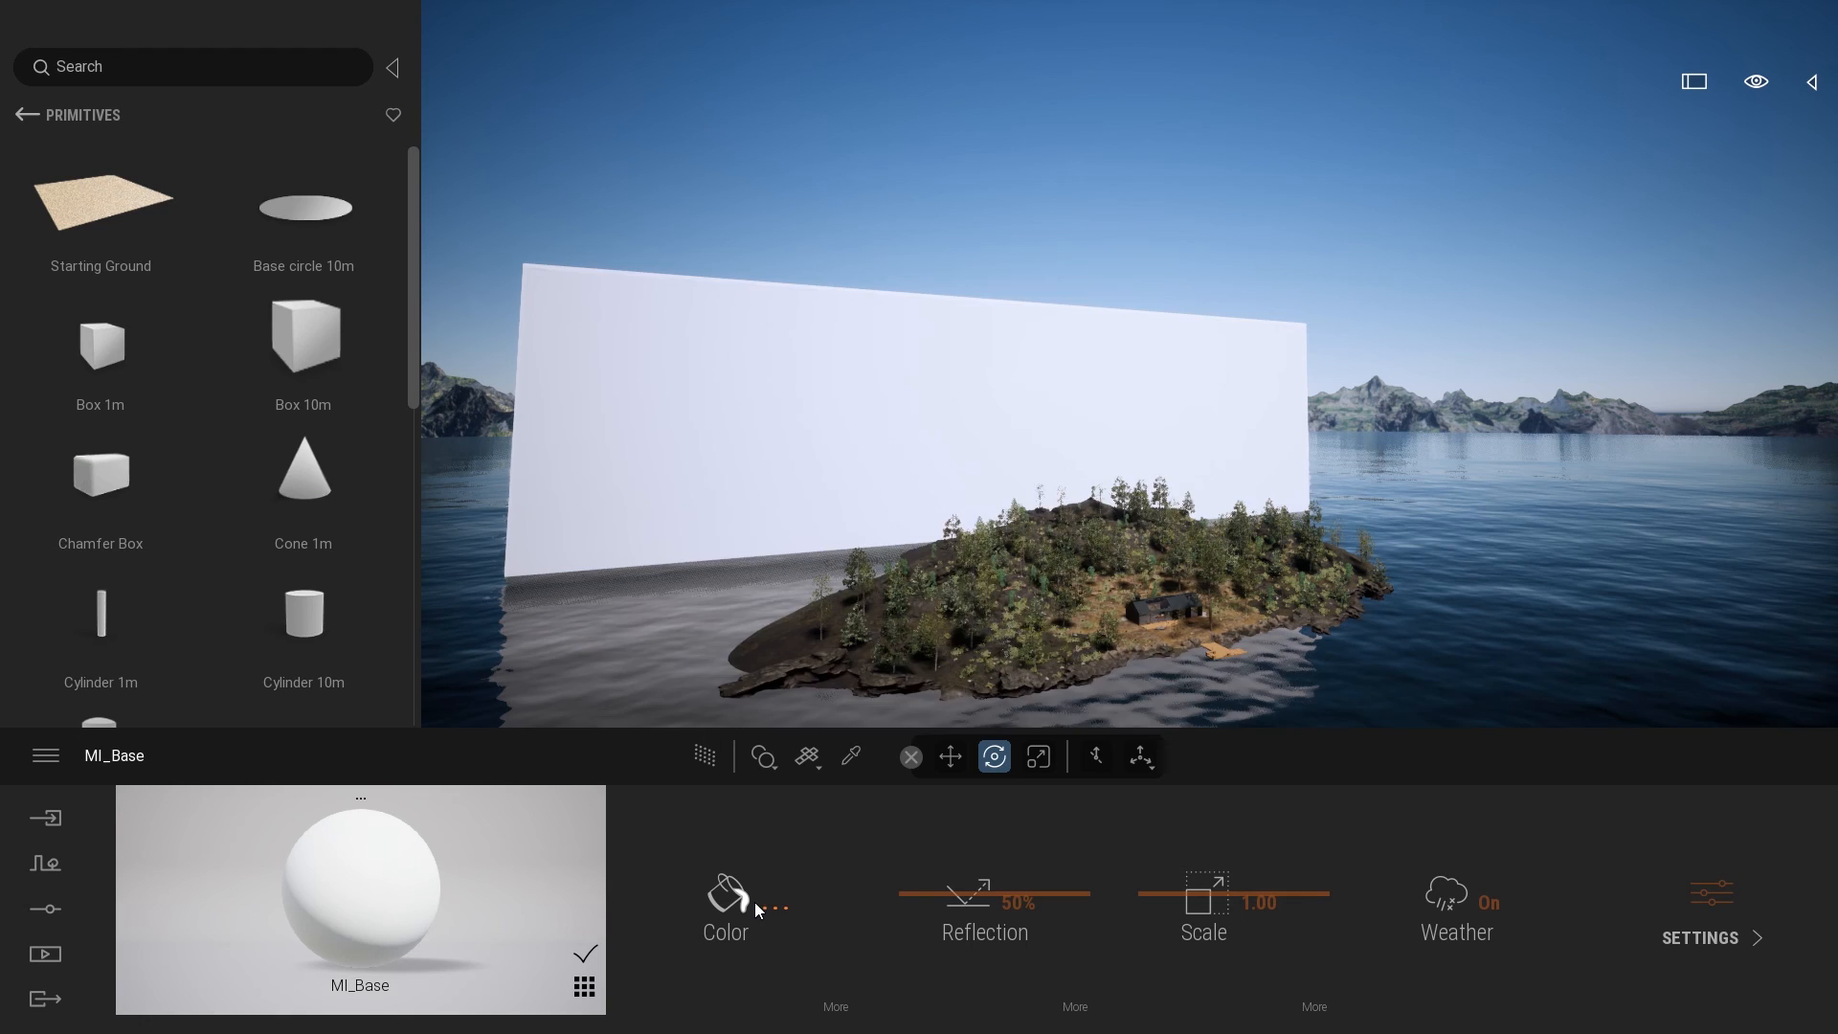
# Colour the wall's MI_Base material light blue and reopen the camera view list
pyautogui.click(724, 896)
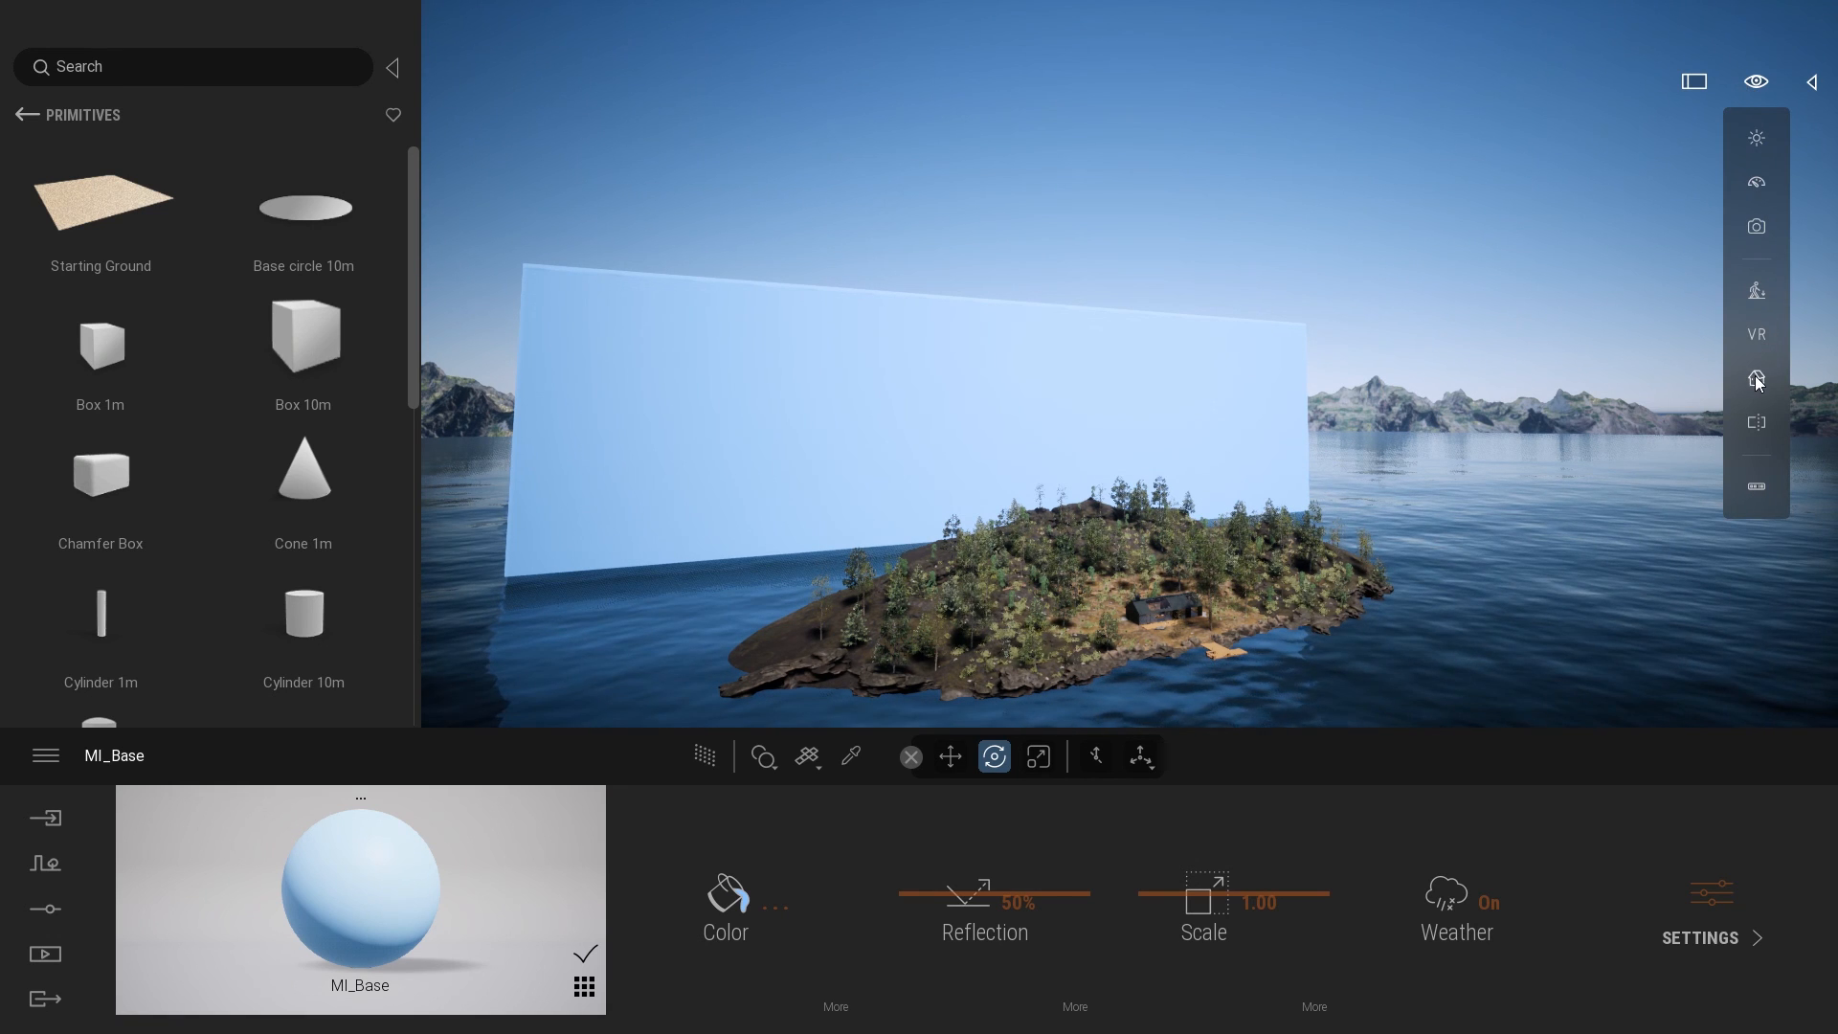
pyautogui.click(1755, 379)
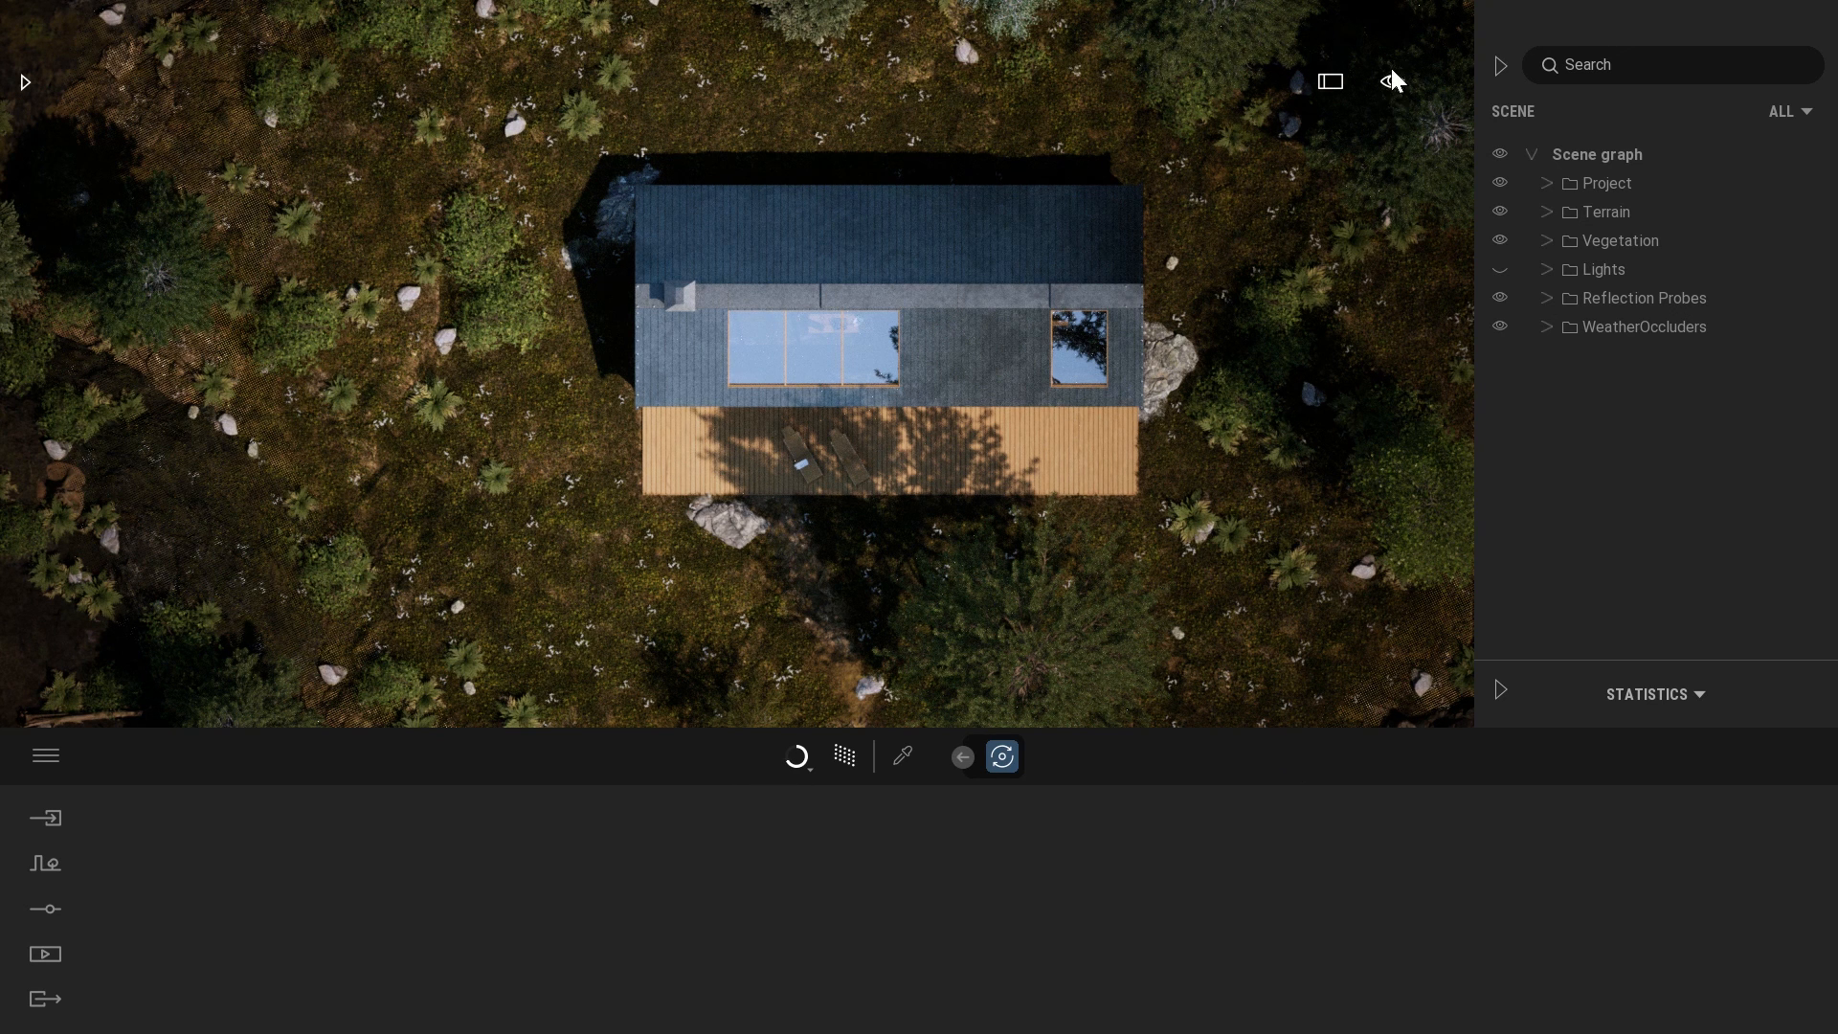
# Show the Scene graph panel alongside the top orthographic view
pyautogui.click(1392, 80)
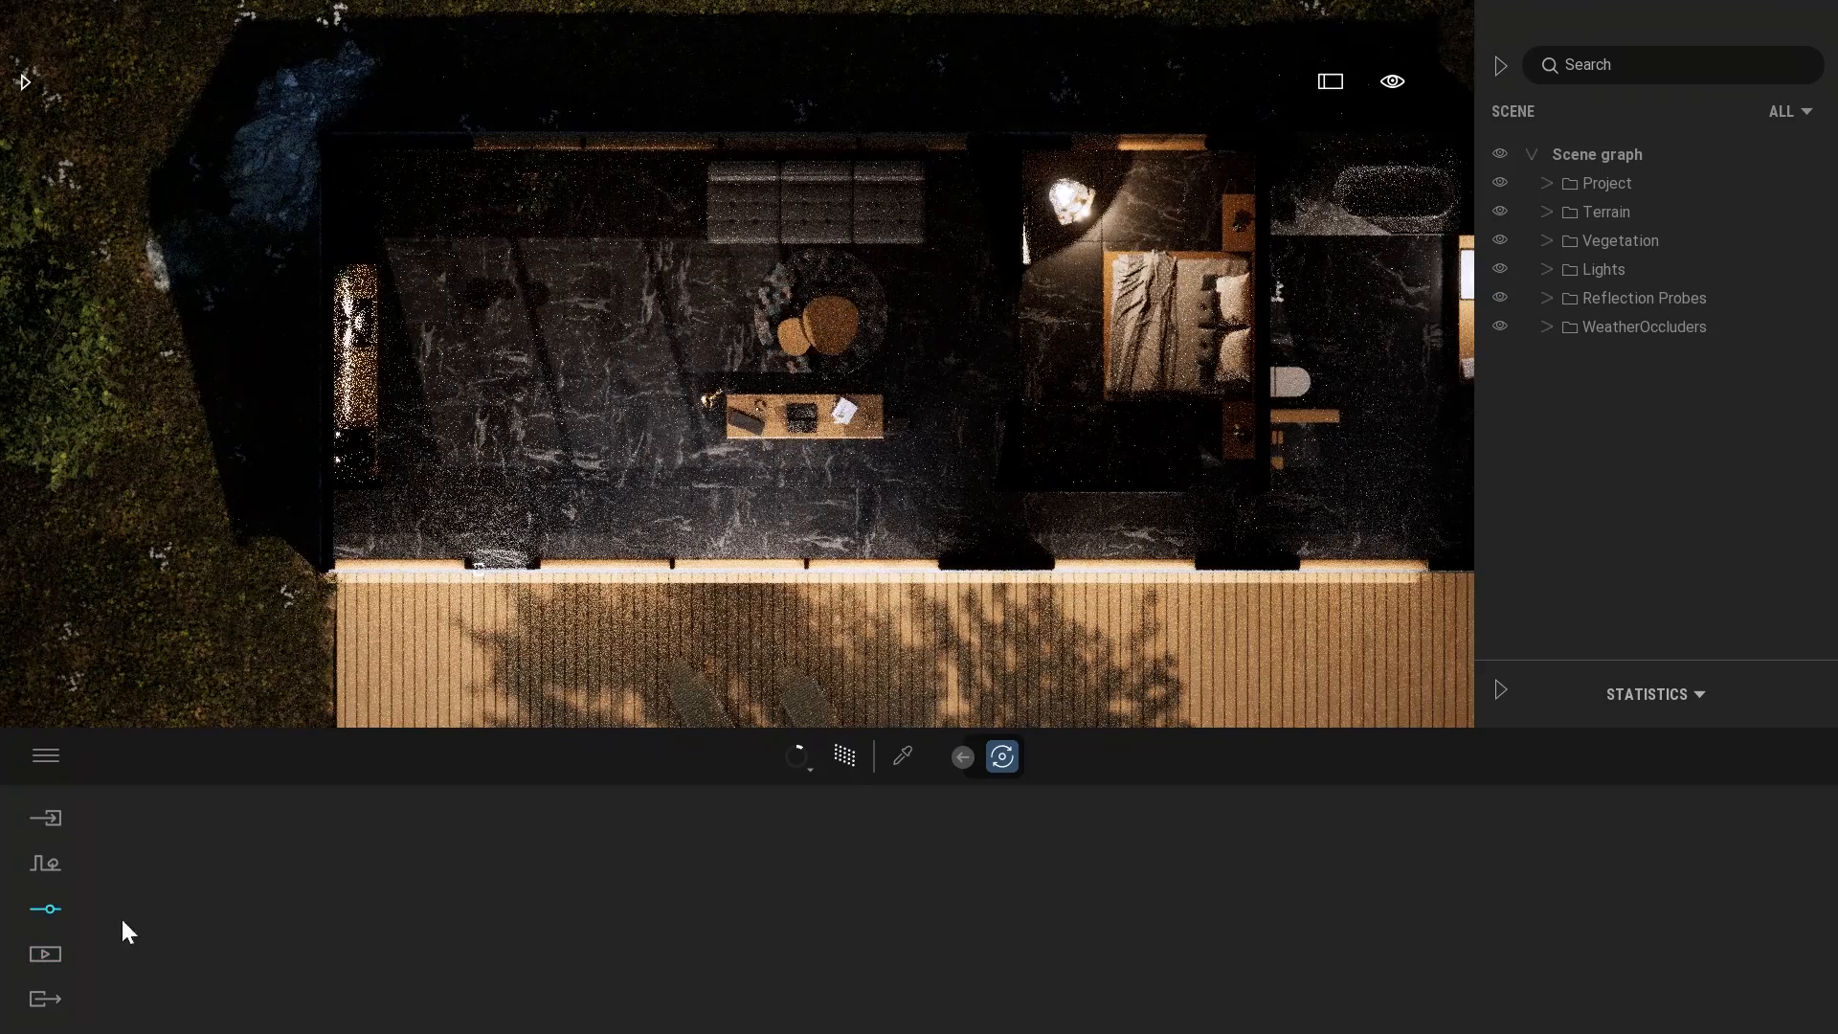
# Raise Exposure to 4.43 in the Lighting settings to brighten the clipped interior
pyautogui.click(44, 908)
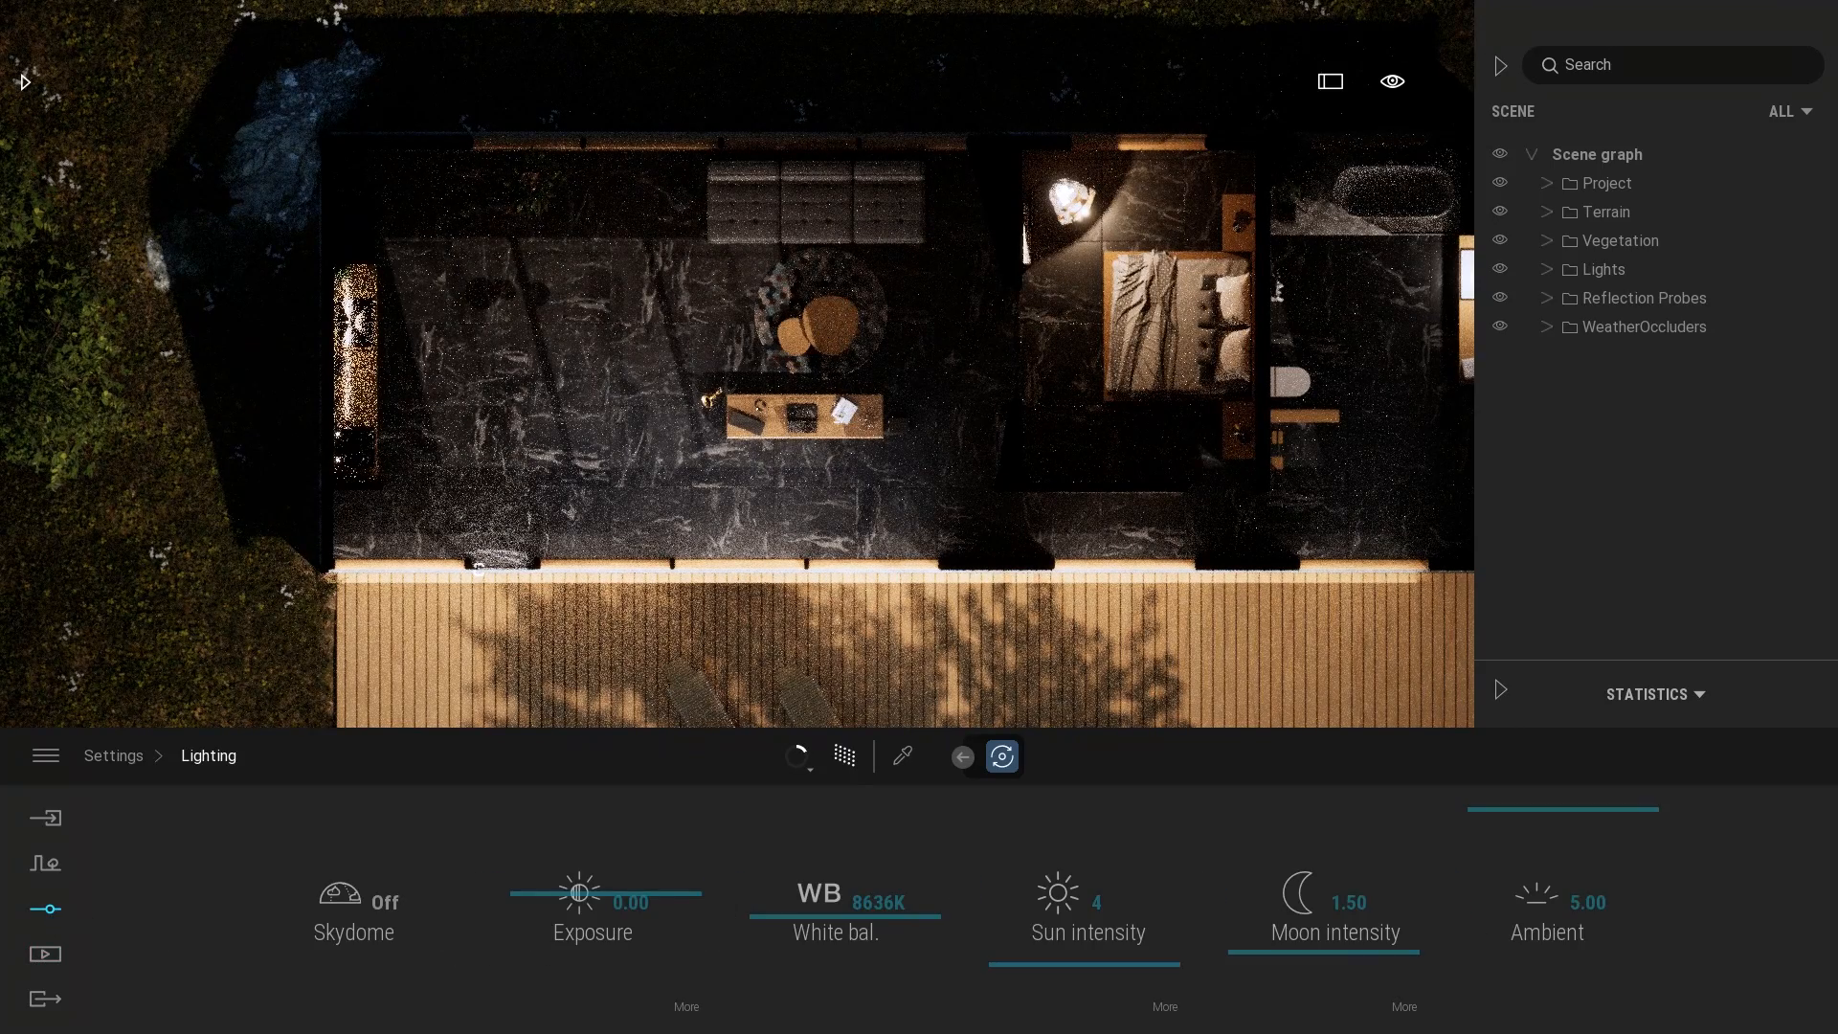
pyautogui.moveTo(574, 873); pyautogui.dragTo(657, 873)
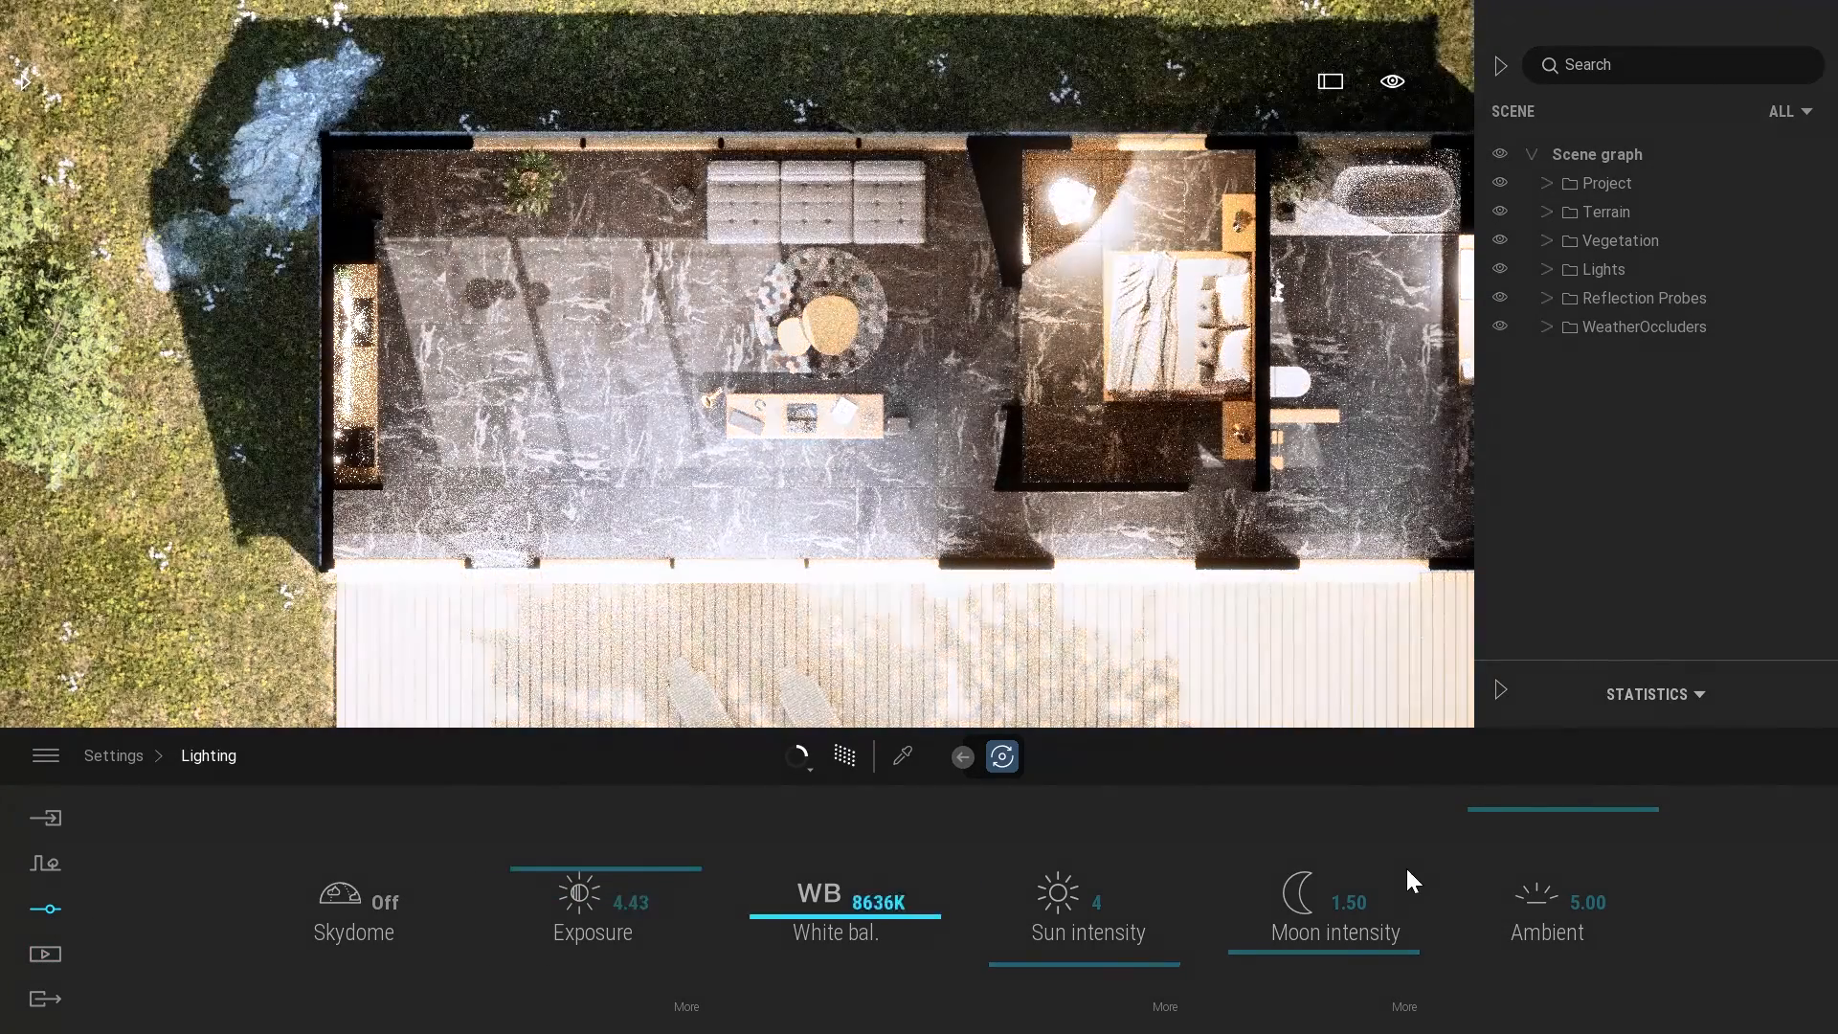